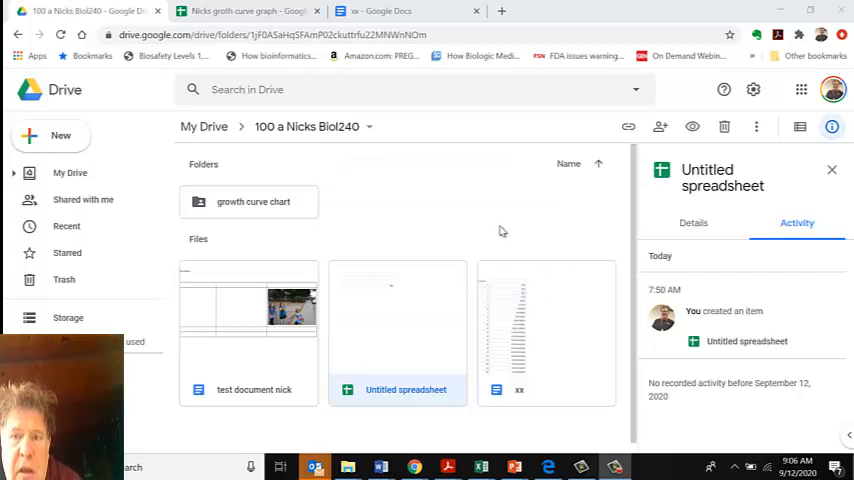
mouse_move(498, 232)
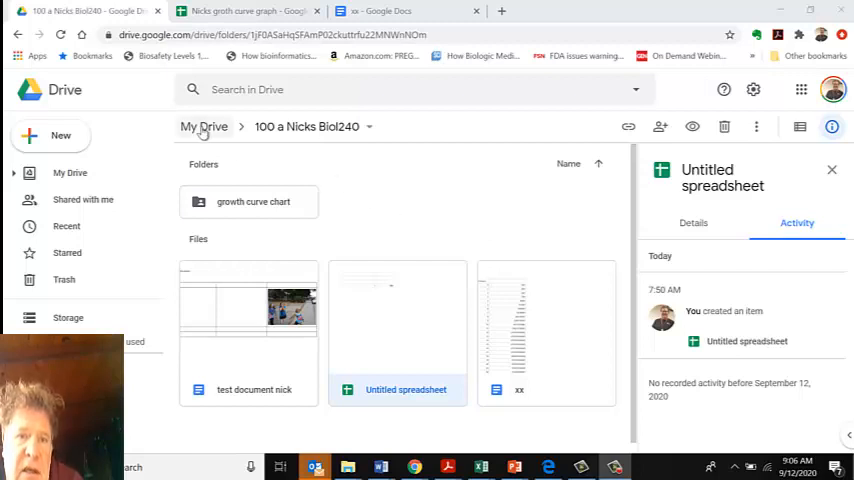
mouse_move(292, 132)
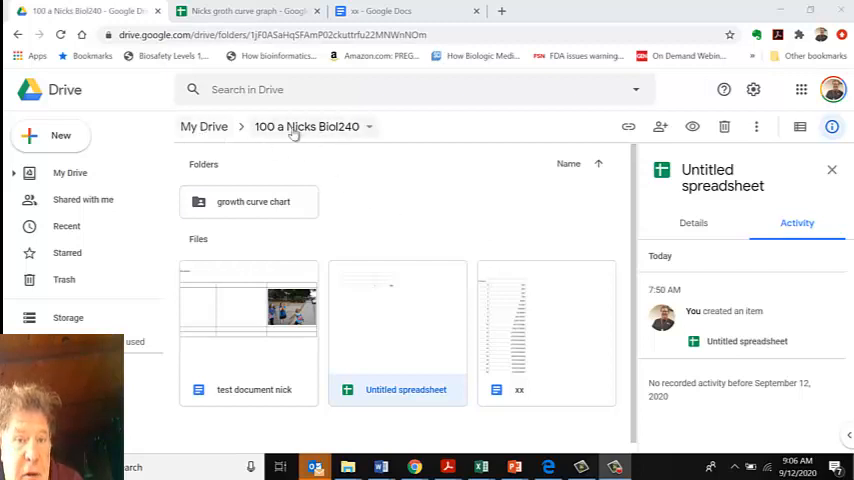
mouse_move(340, 138)
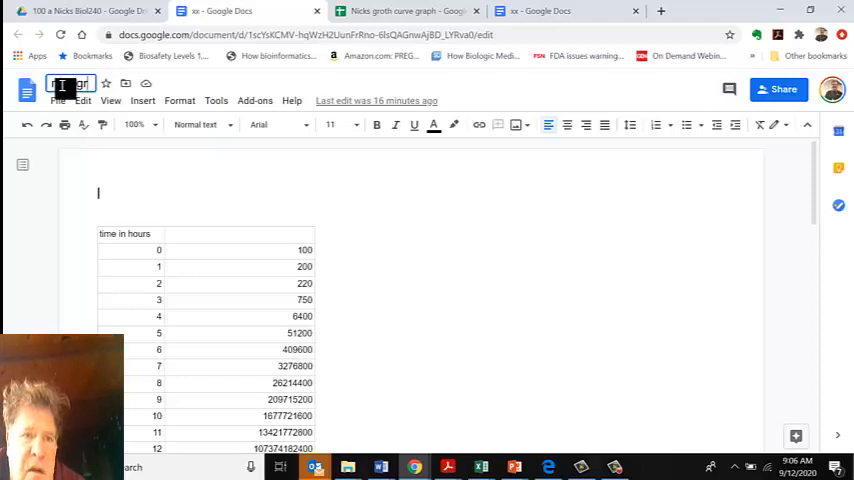
Title the document 'nick groth data bio 240' and select the whole hours-and-counts table for copying
text(groth data)
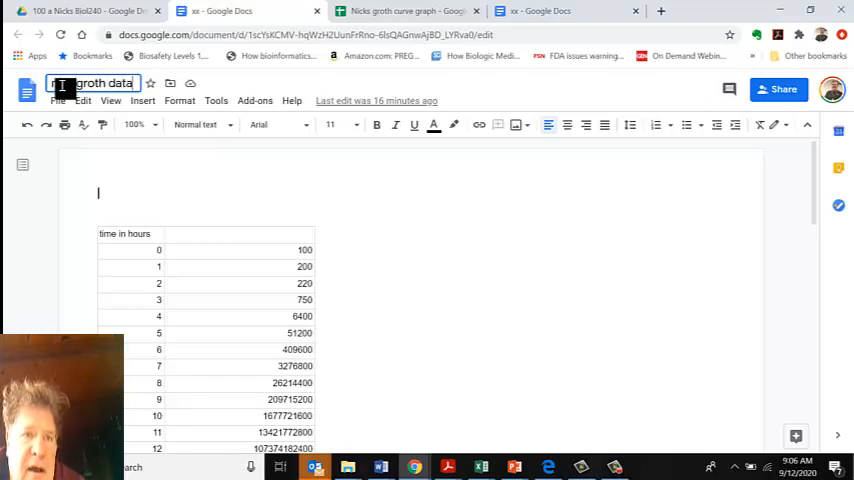
text(bio 240)
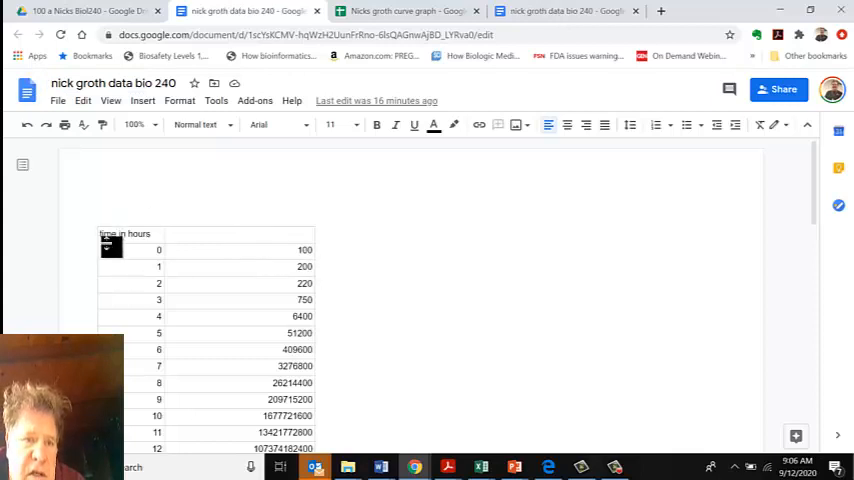
scroll(down, 3)
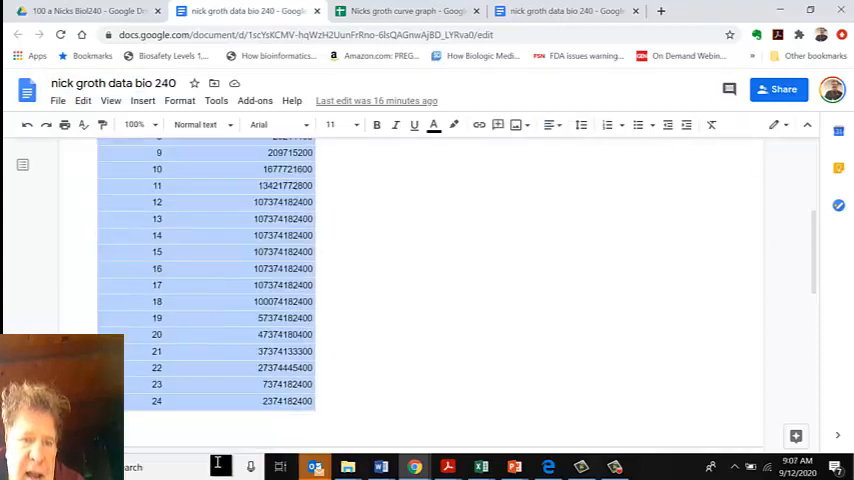
scroll(down, 3)
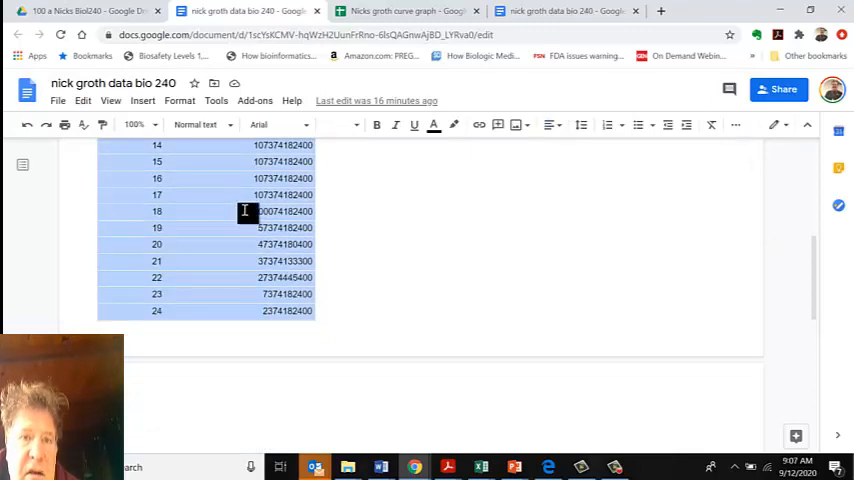
click(84, 100)
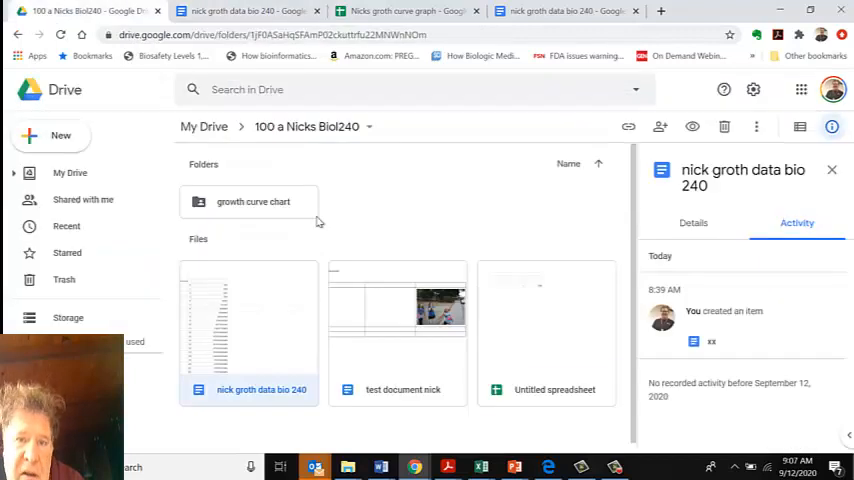
mouse_move(60, 136)
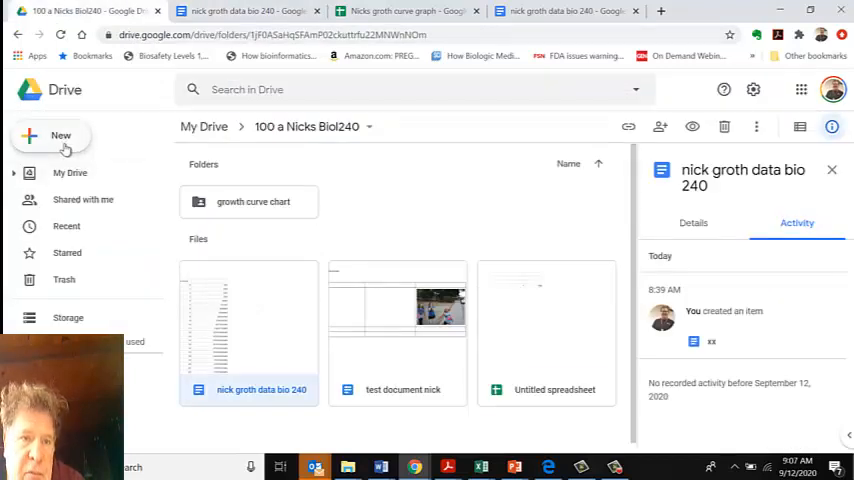
Create a new Google Sheets spreadsheet in the shared folder via New and confirm Create and share
click(50, 136)
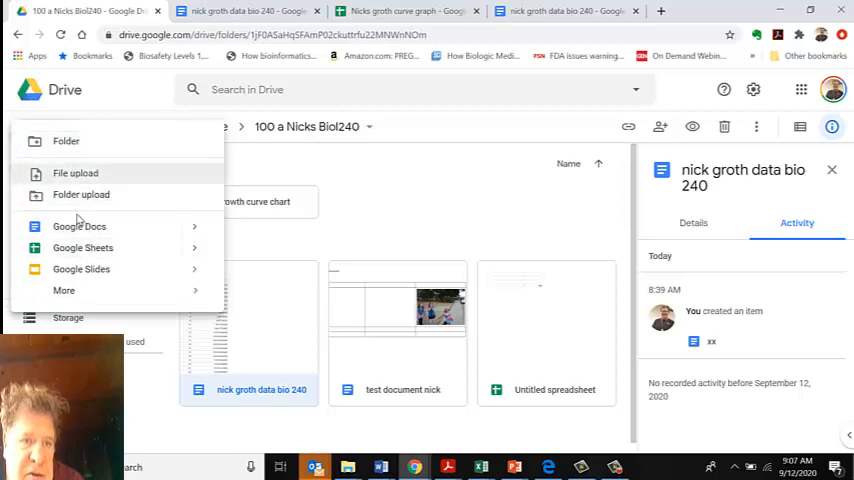
click(84, 246)
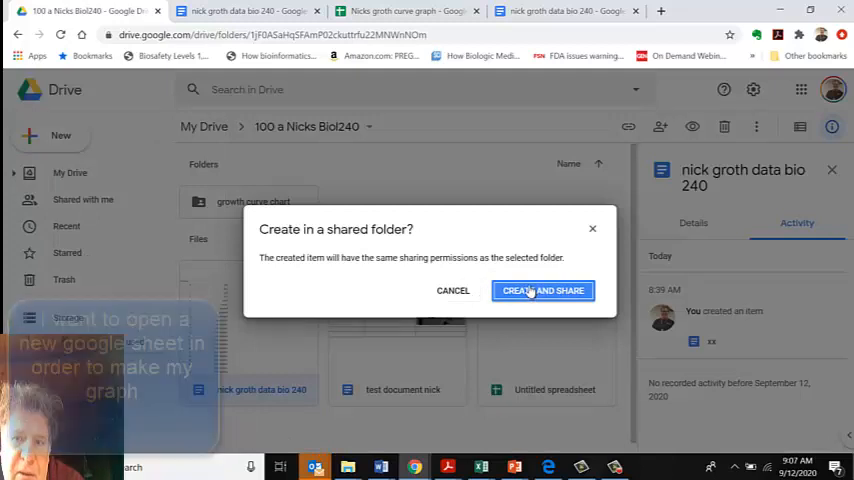
click(544, 290)
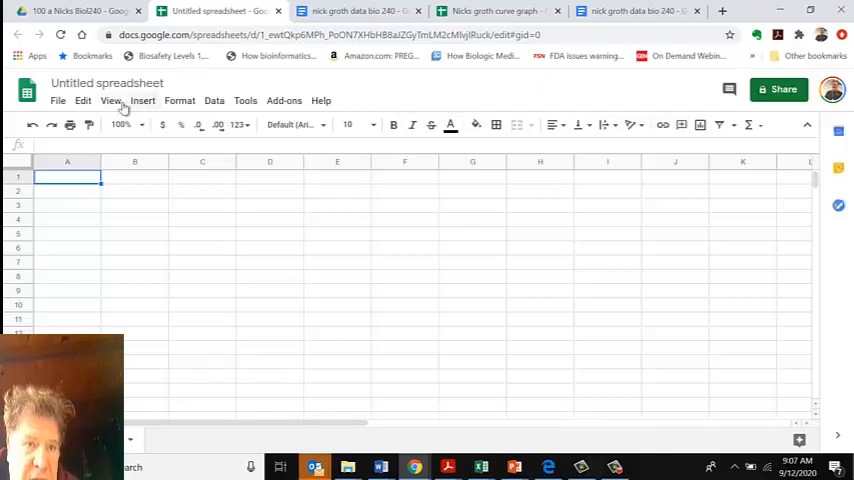
Paste the growth data into A1 and rename the spreadsheet 'Nick bacterial growth chart'
click(84, 100)
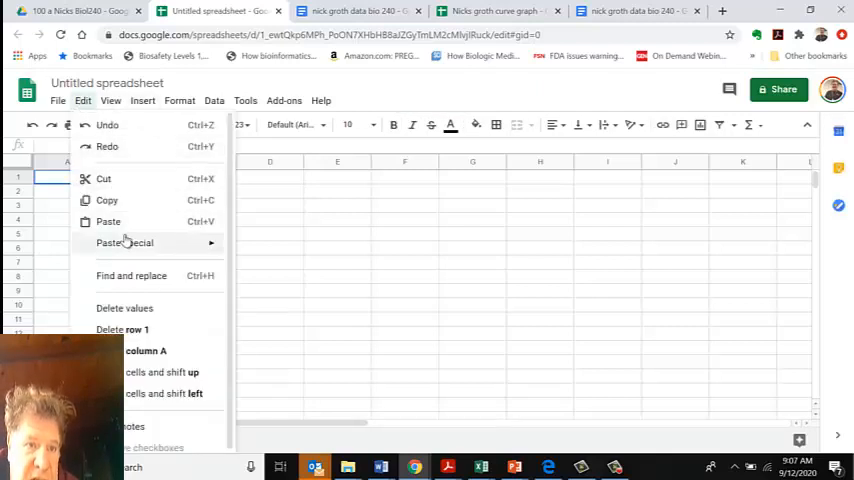
mouse_move(196, 230)
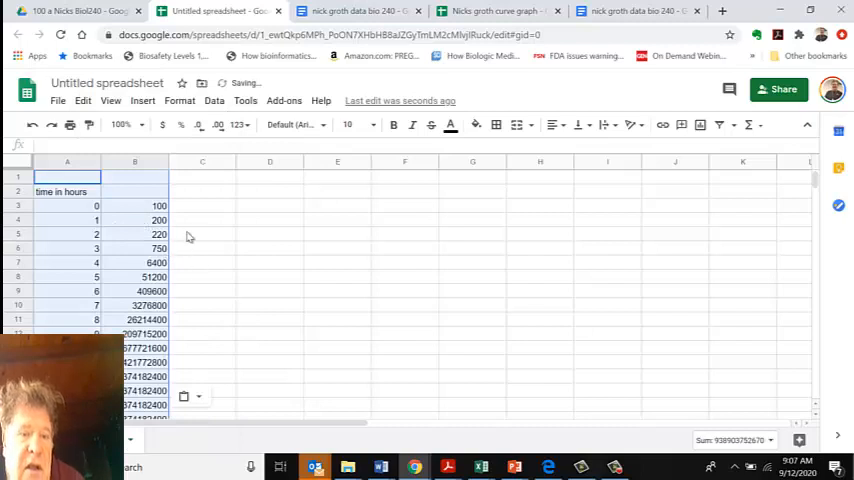
click(202, 206)
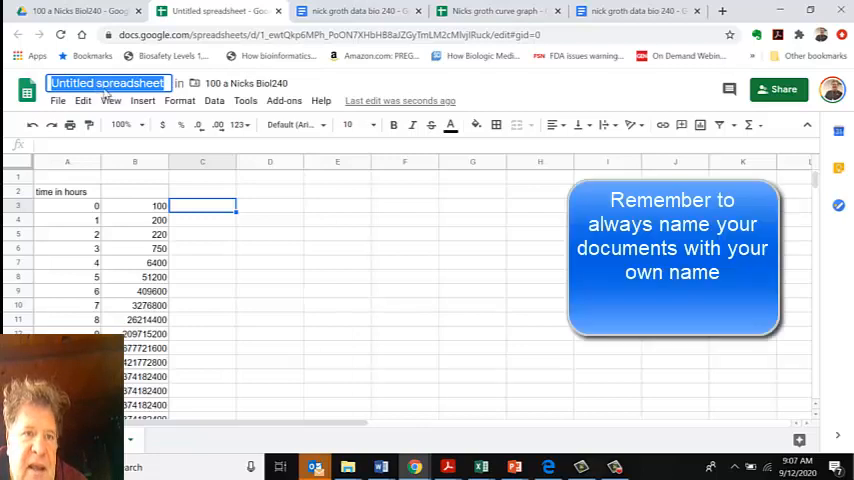
text(Nick bacterial growth chart)
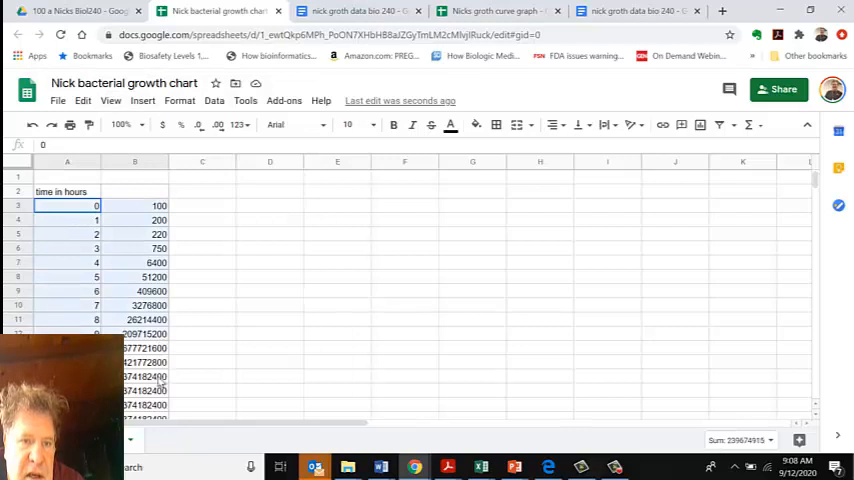
scroll(down, 3)
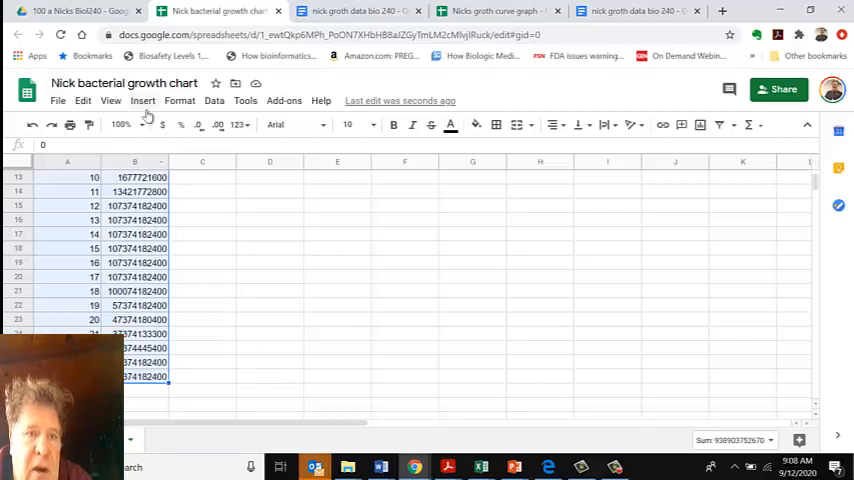
Insert a chart of the growth data and change its type to Scatter chart
click(144, 100)
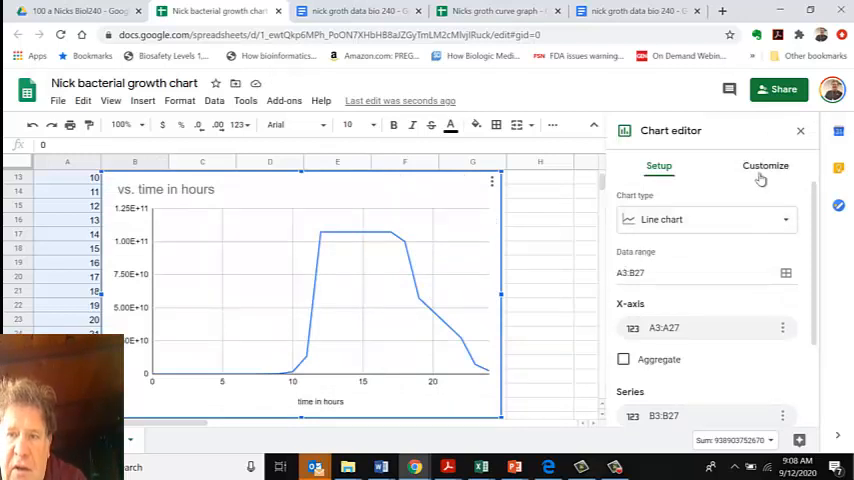
click(764, 164)
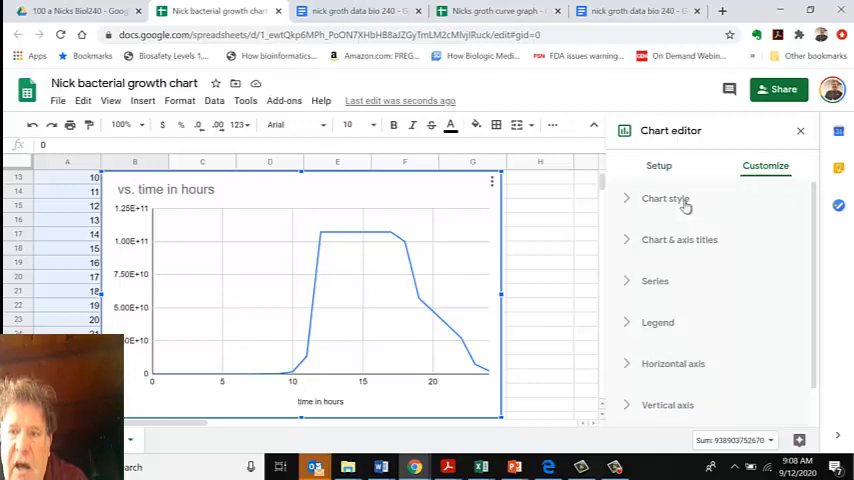
click(664, 198)
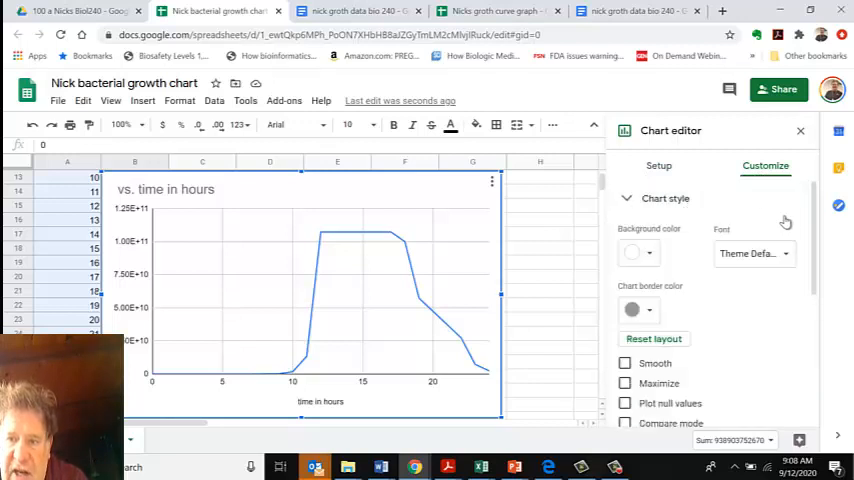
scroll(down, 3)
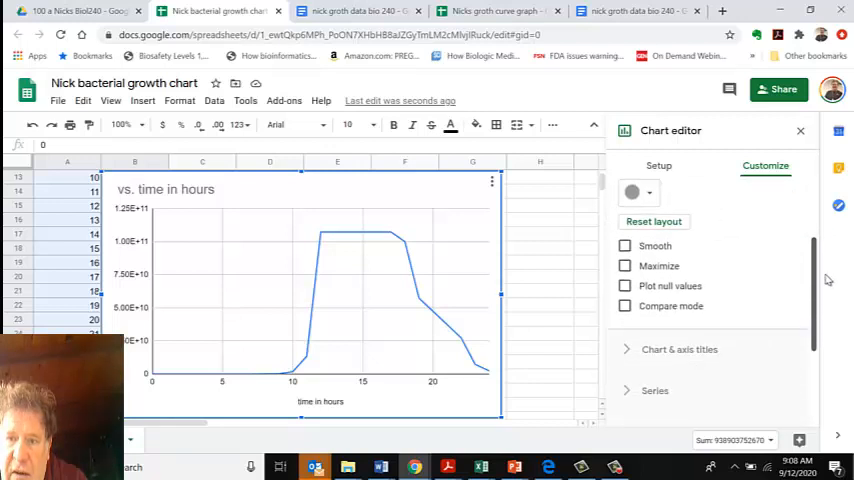
click(660, 166)
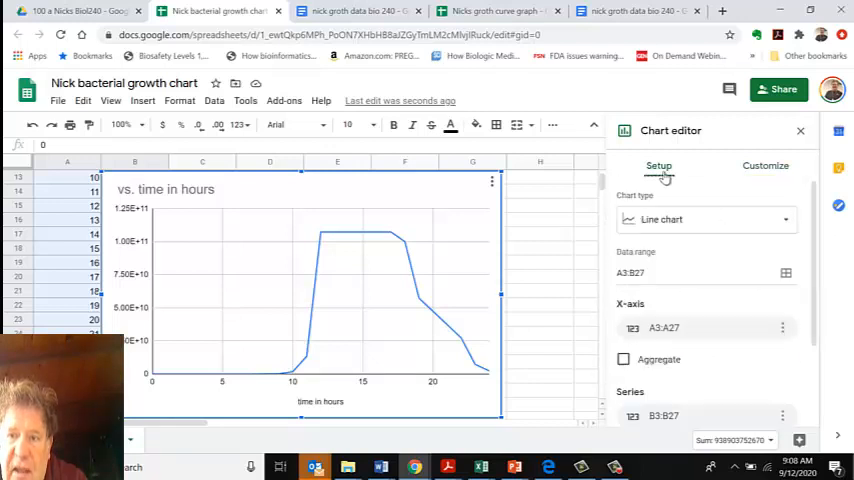
mouse_move(790, 230)
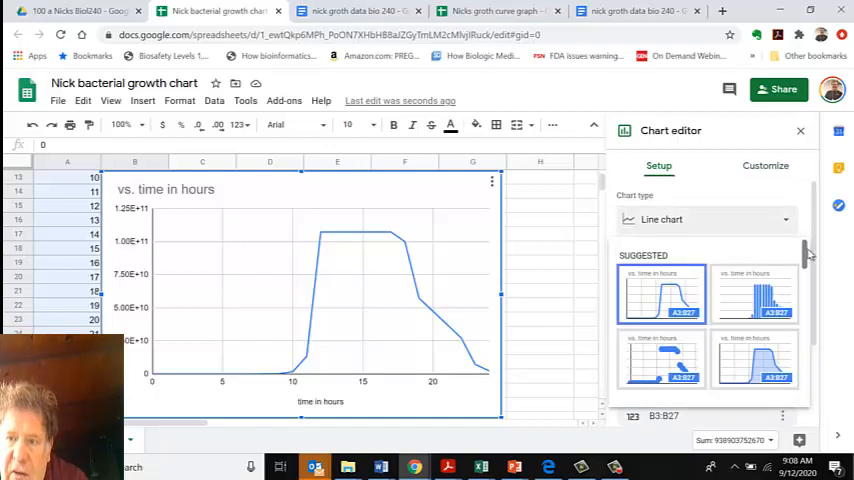
scroll(down, 3)
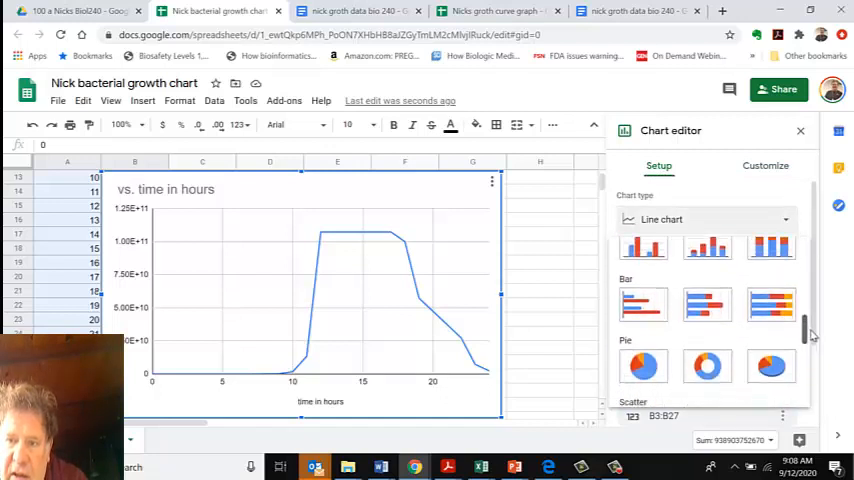
scroll(down, 3)
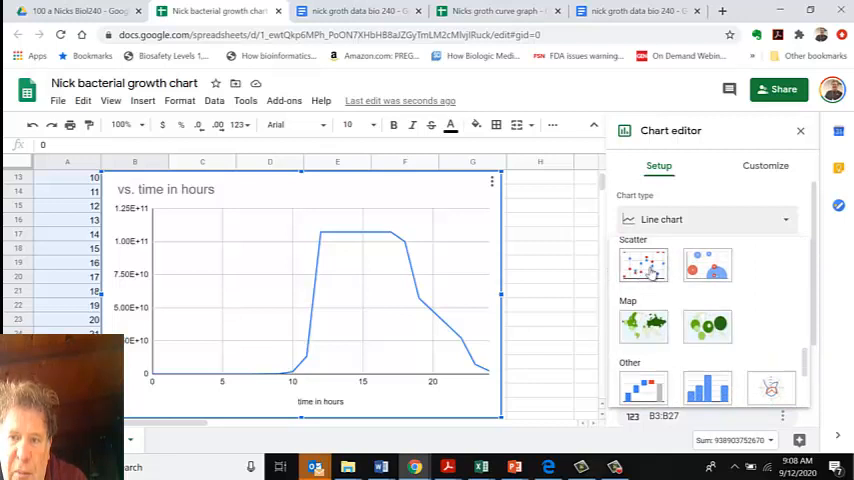
click(644, 264)
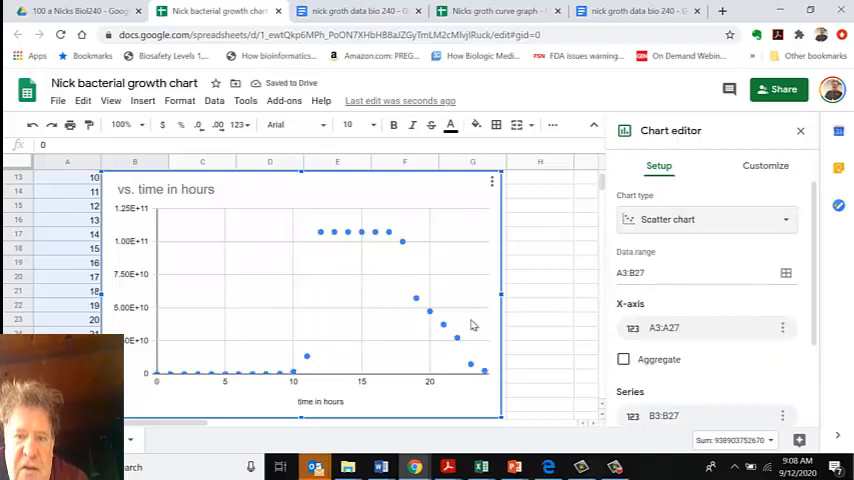
mouse_move(324, 332)
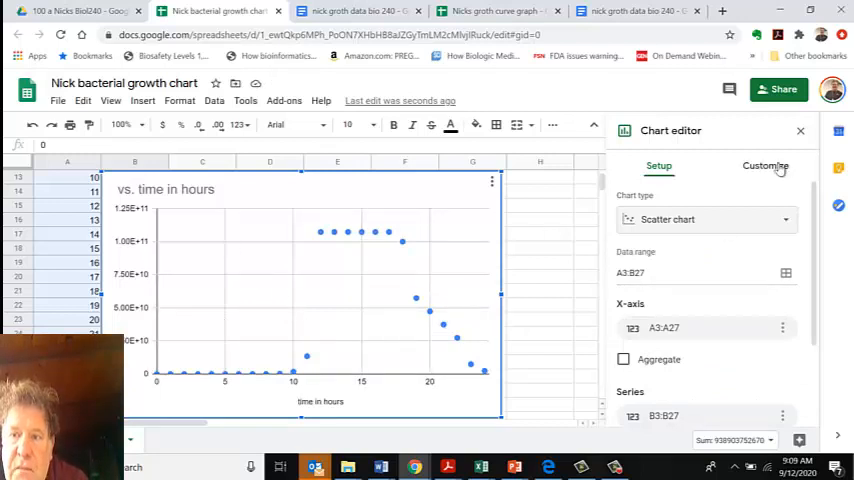
Replace the chart title with 'Bacterial growth curve' and set its text colour to red
click(766, 166)
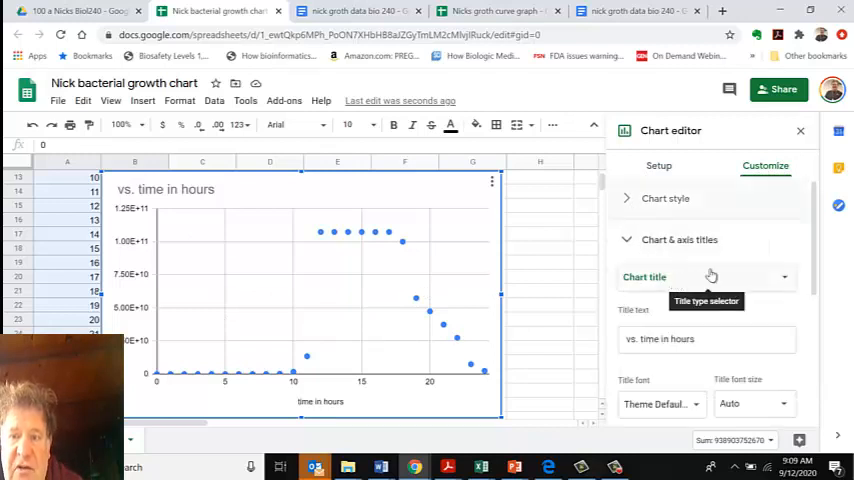
mouse_move(804, 350)
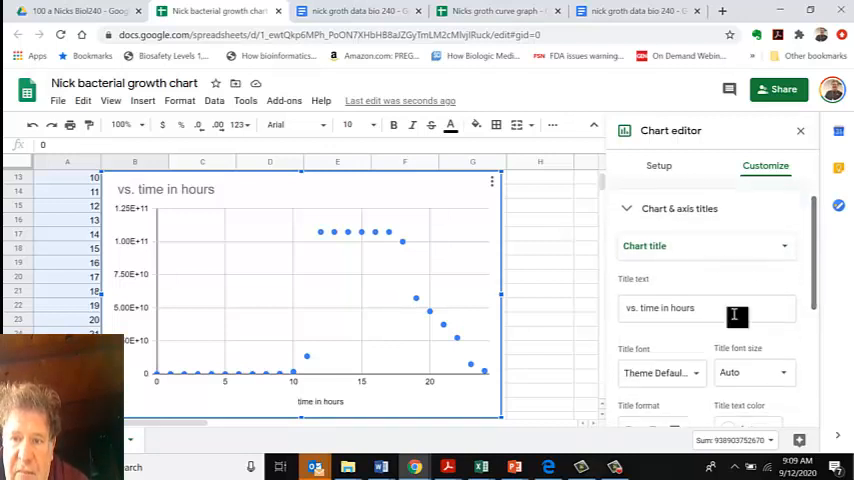
click(708, 308)
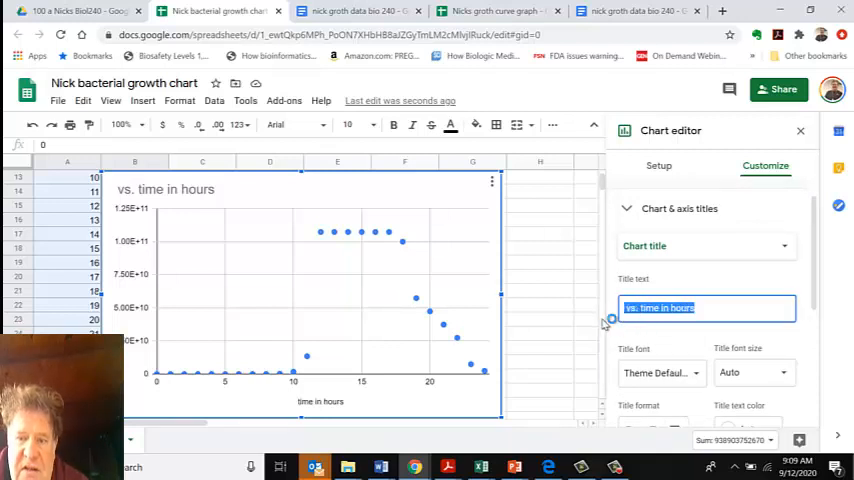
text(Bacterial grow)
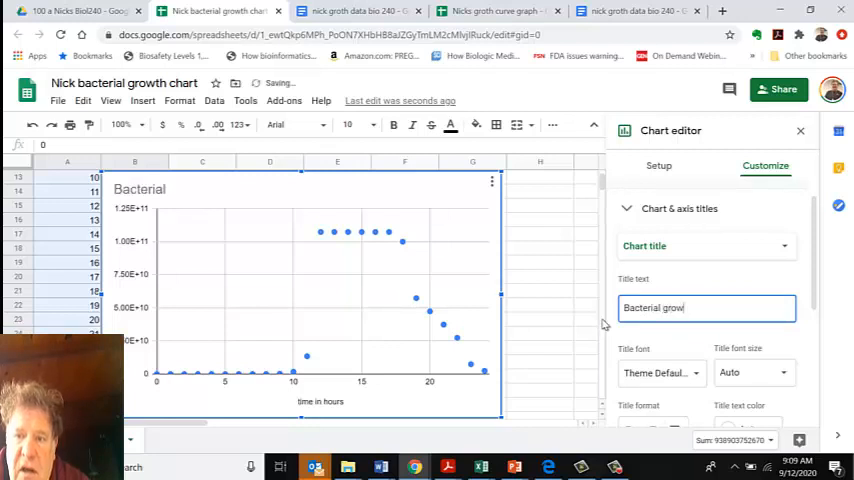
text(th curve)
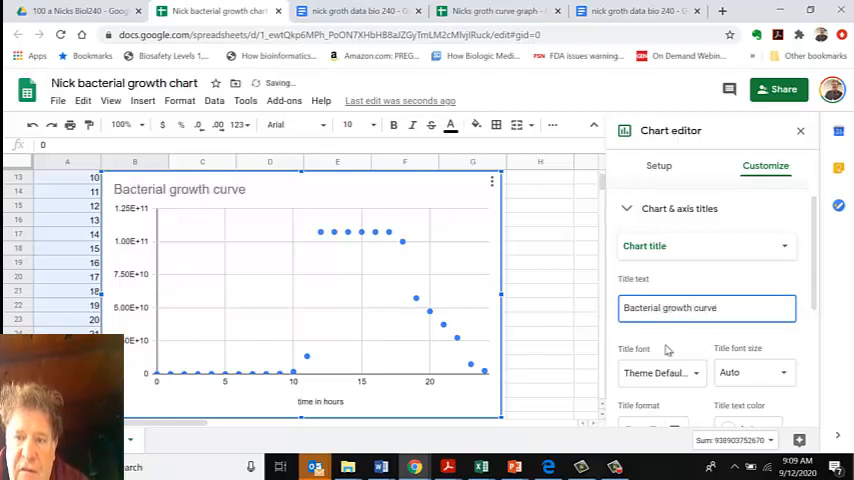
scroll(down, 3)
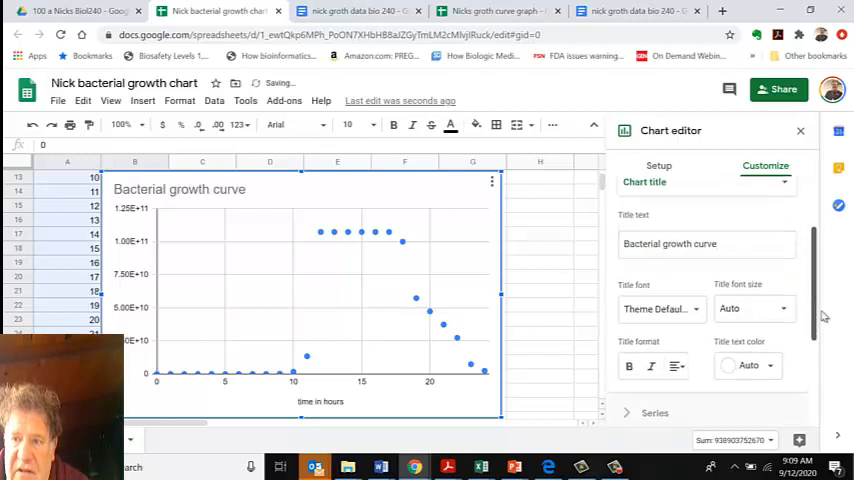
click(748, 364)
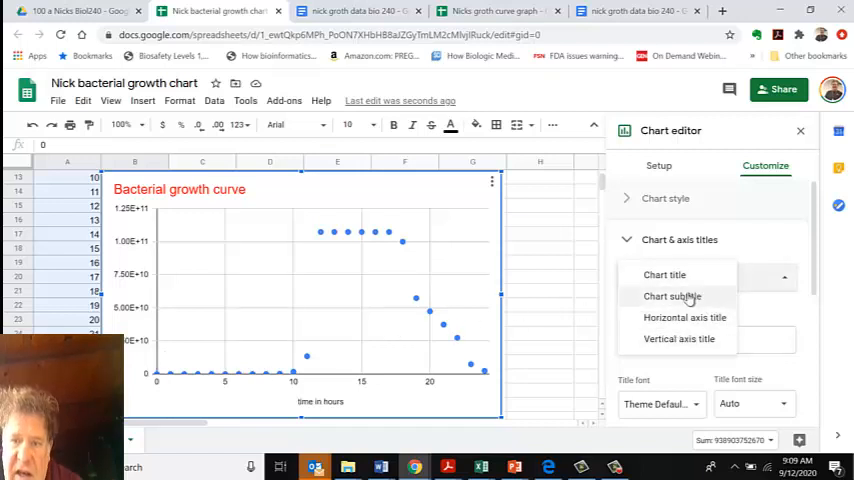
mouse_move(684, 316)
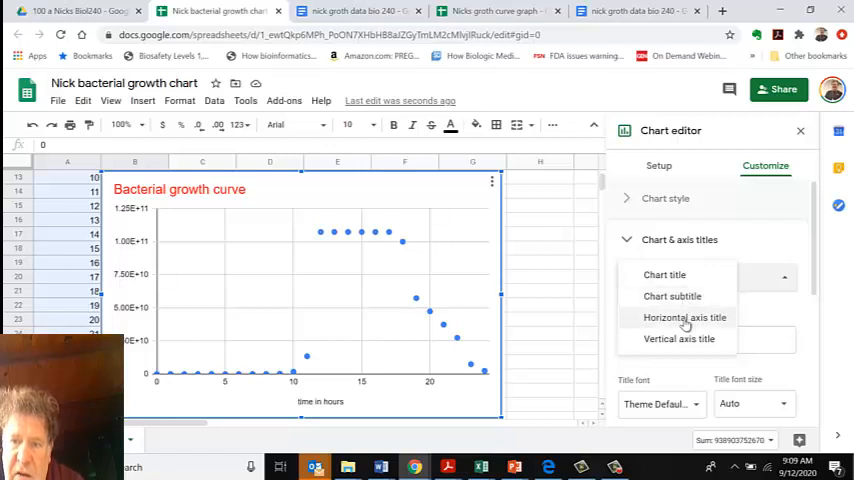
Set the horizontal axis title to '(h)' and the vertical axis title to 'Number of bacteria'
click(684, 316)
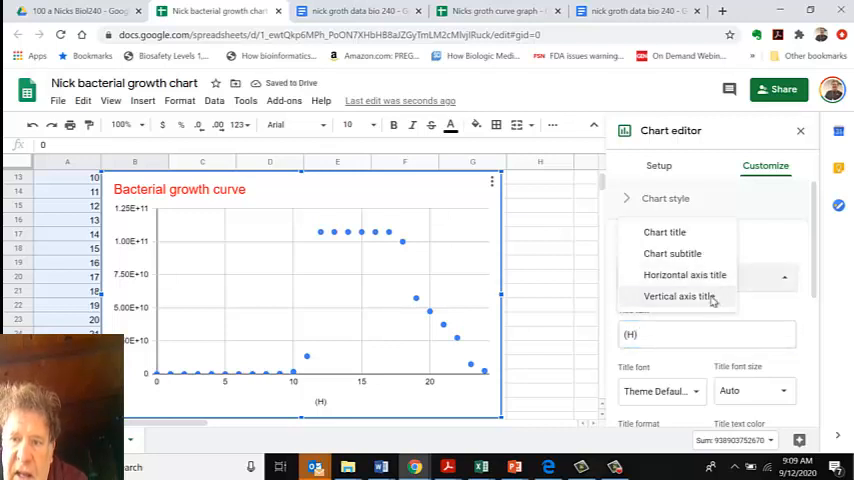
click(680, 296)
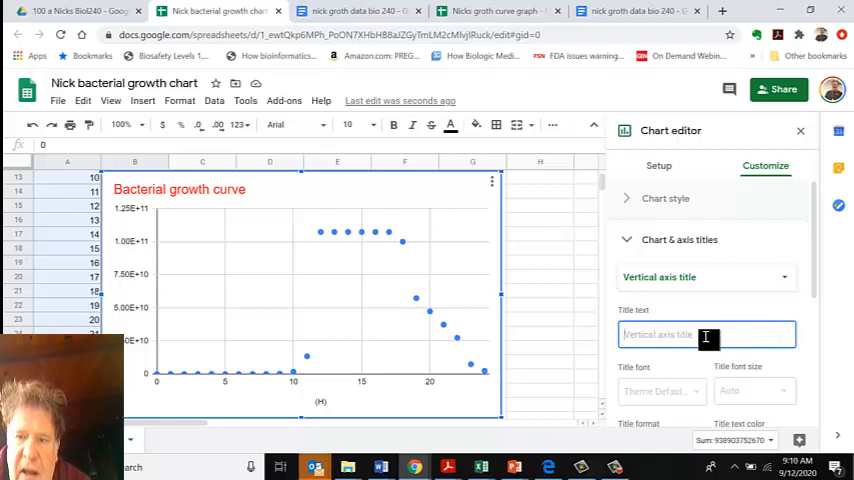
text(Number of)
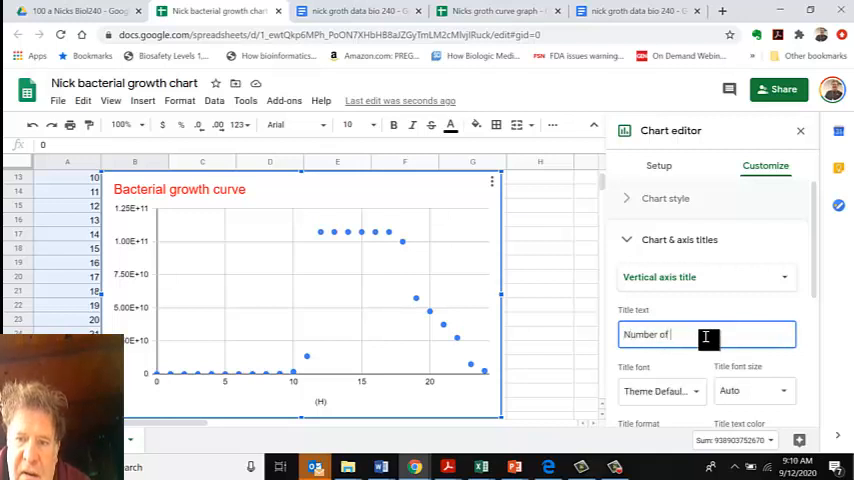
text(bacter)
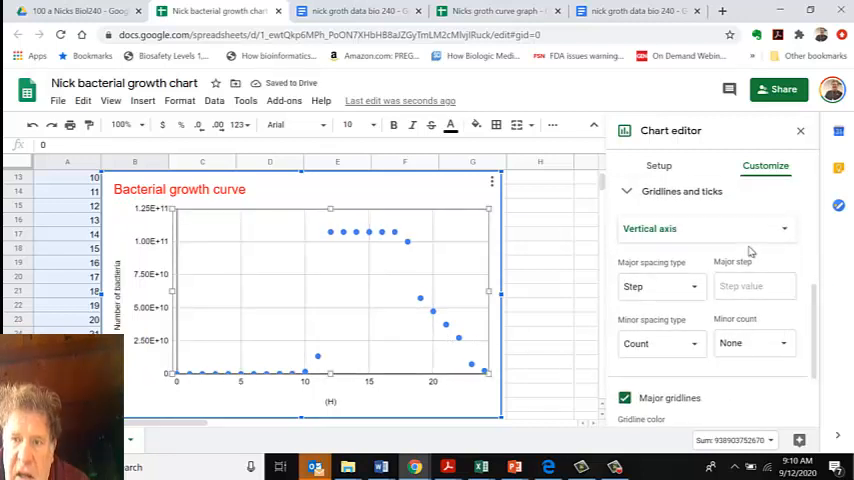
mouse_move(824, 318)
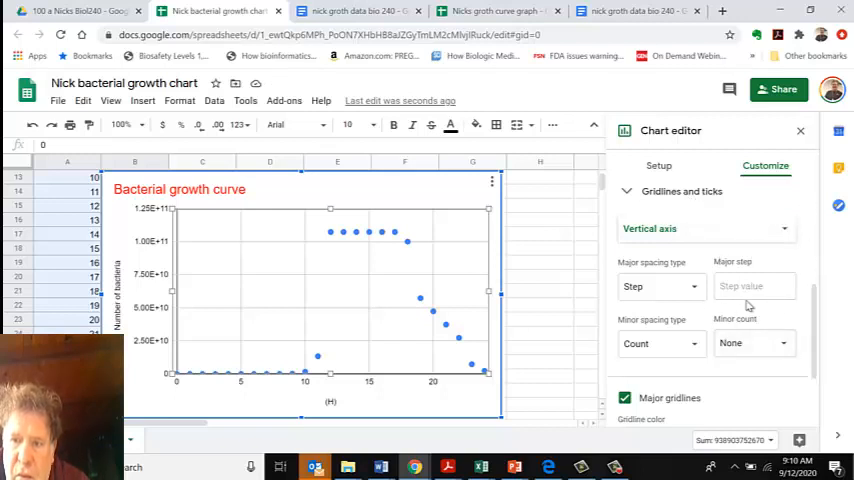
mouse_move(284, 264)
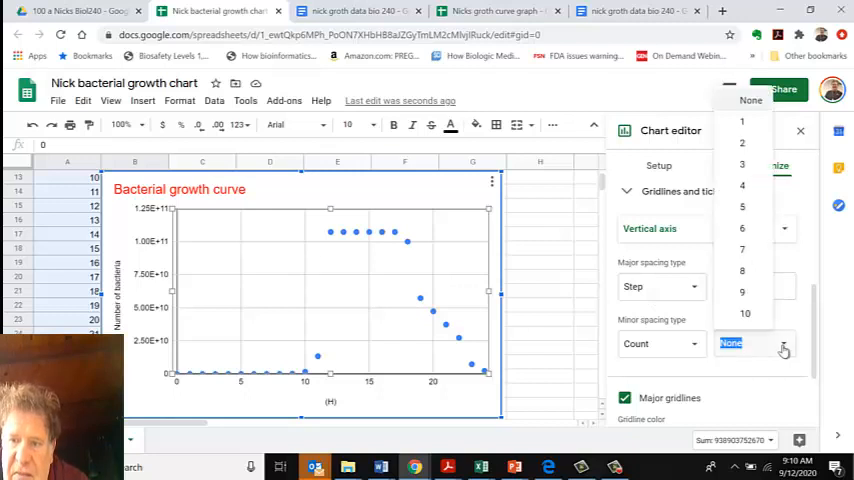
Set the vertical axis minor gridline count to 10
click(744, 314)
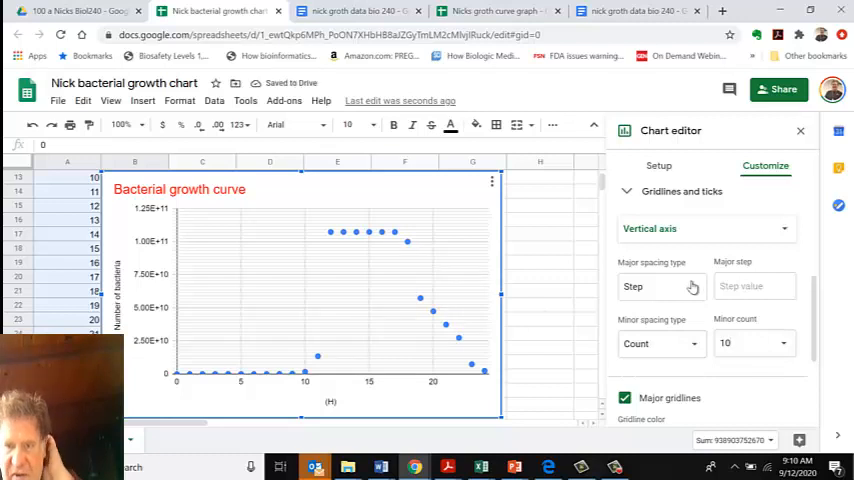
scroll(down, 3)
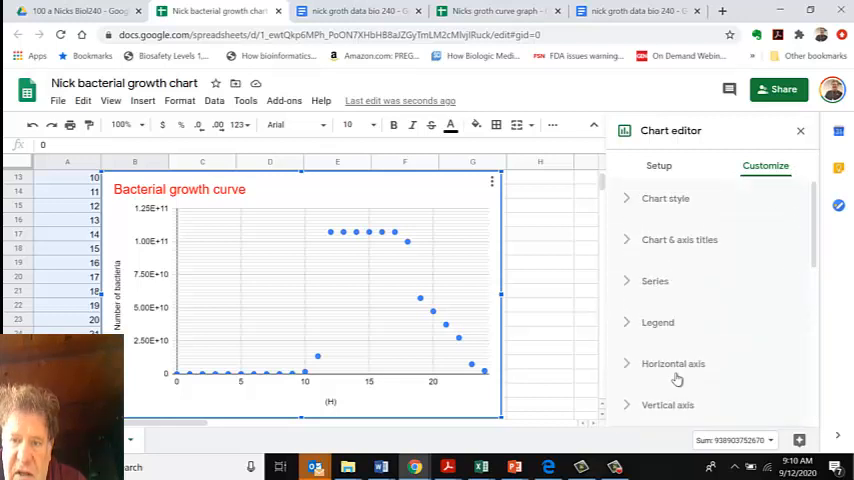
mouse_move(384, 372)
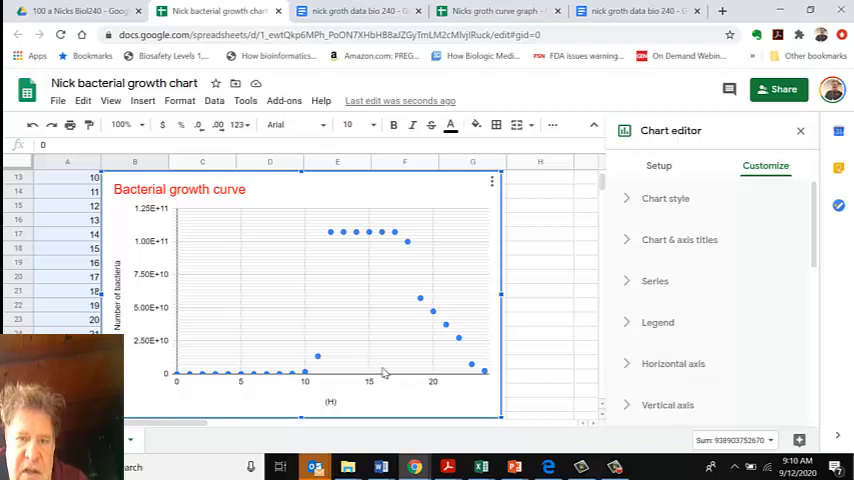
mouse_move(322, 392)
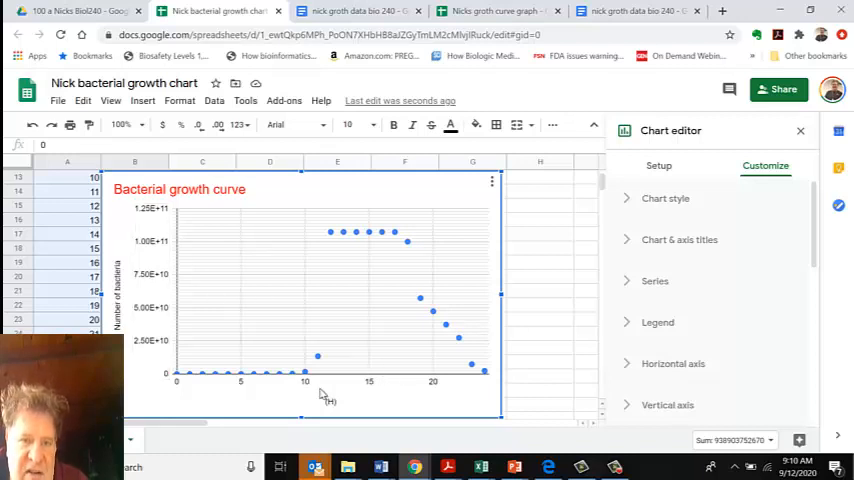
mouse_move(472, 400)
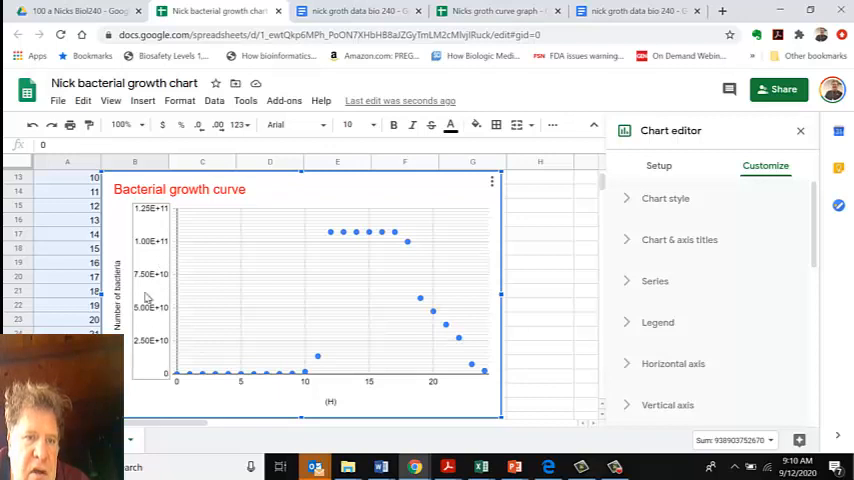
mouse_move(160, 332)
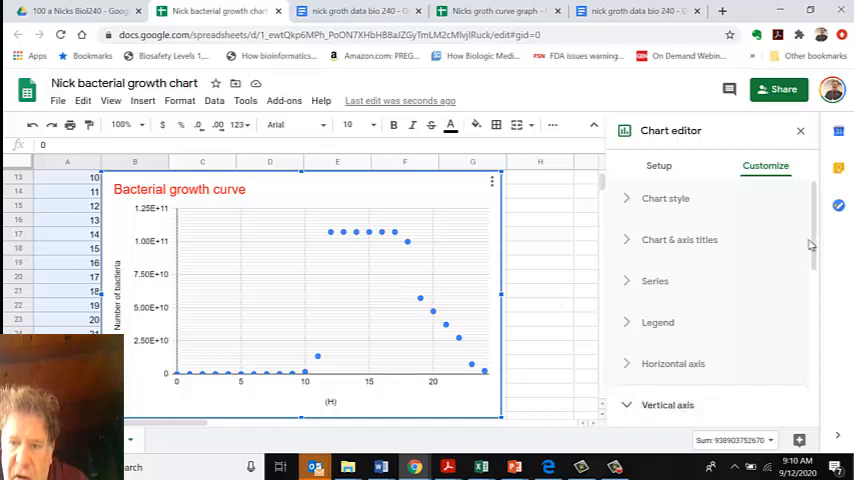
Enable Log scale on the chart's vertical axis
click(668, 404)
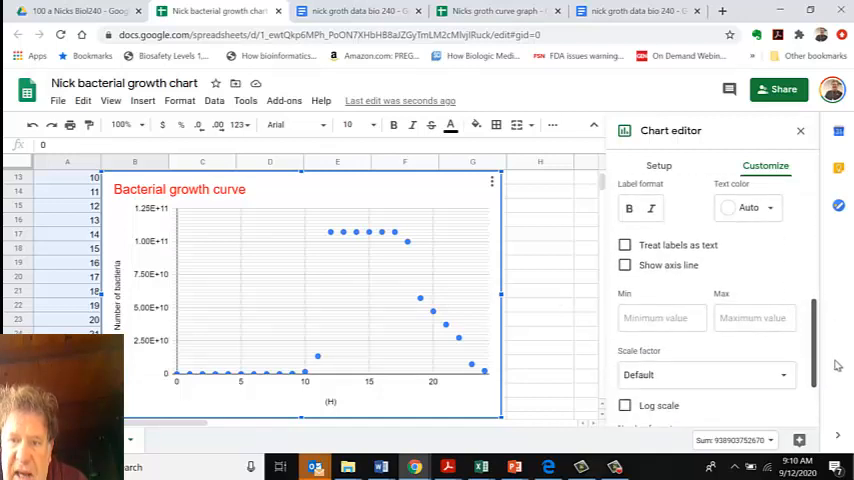
scroll(down, 3)
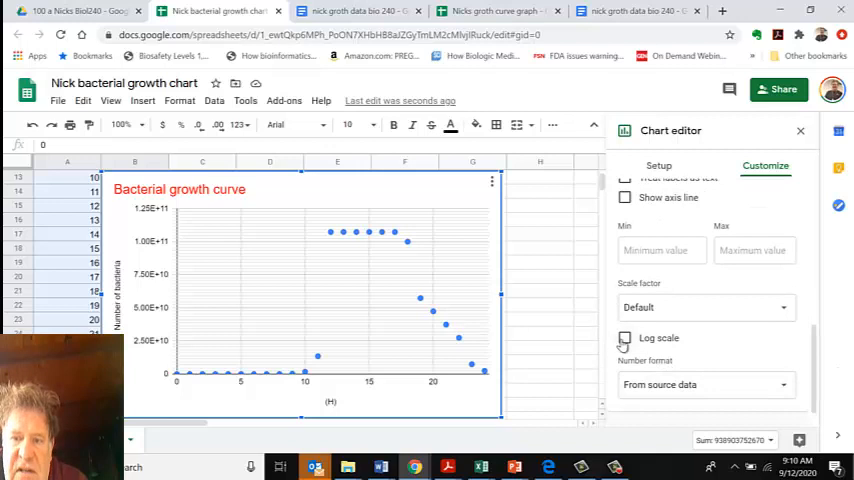
click(624, 338)
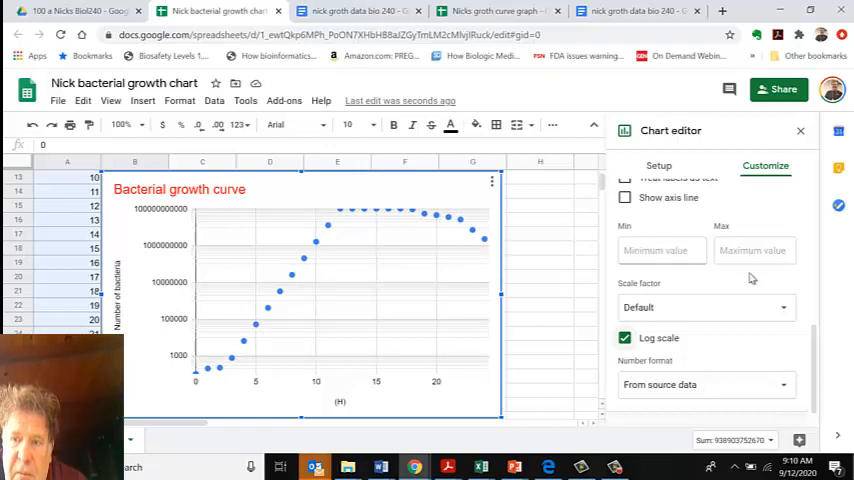
mouse_move(242, 232)
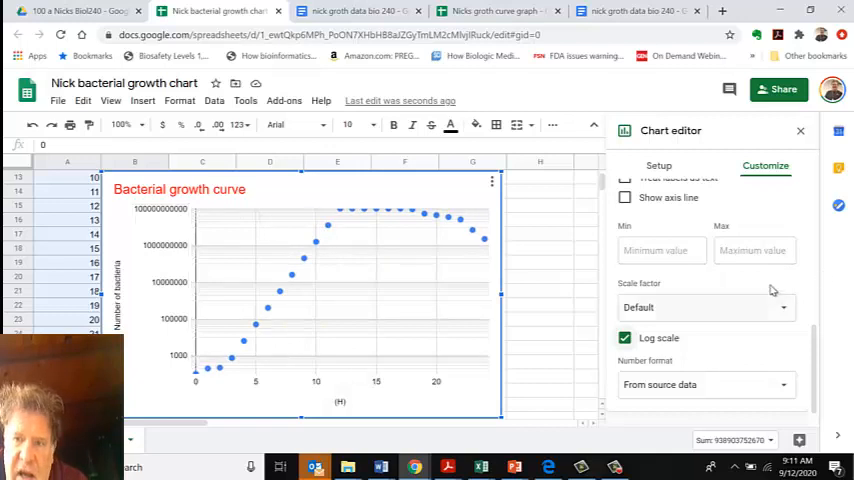
scroll(up, 3)
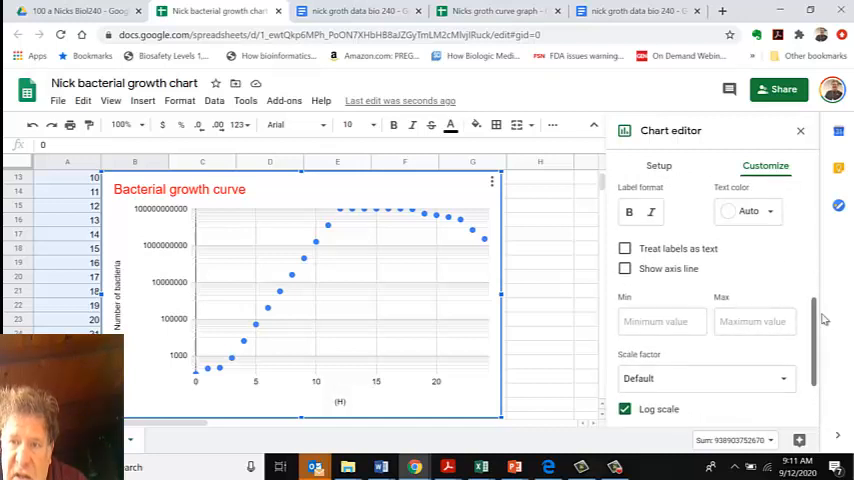
scroll(up, 3)
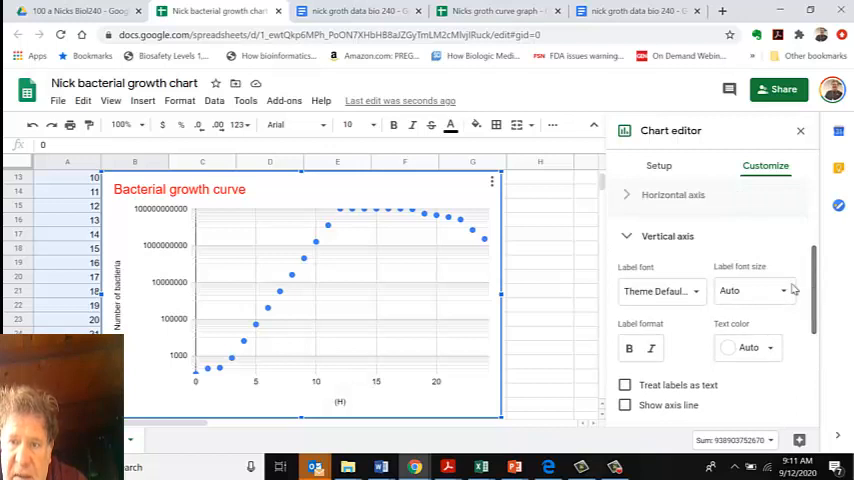
Set the vertical axis number format to Scientific
click(660, 292)
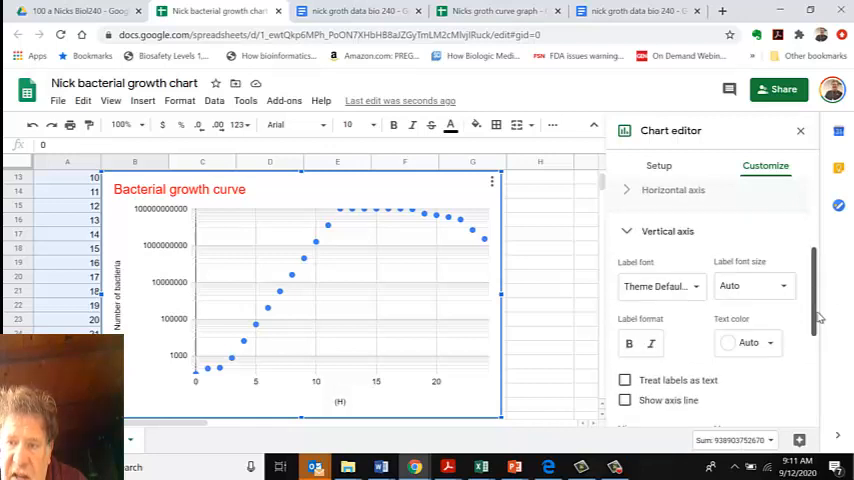
scroll(down, 3)
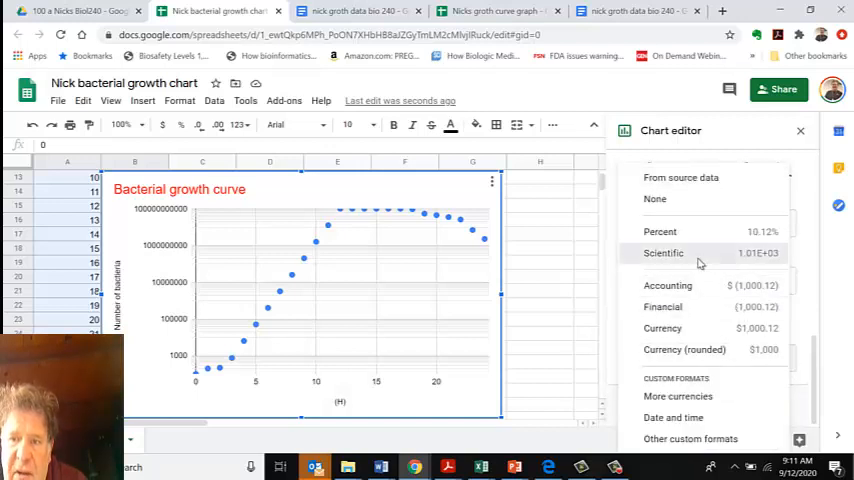
click(664, 252)
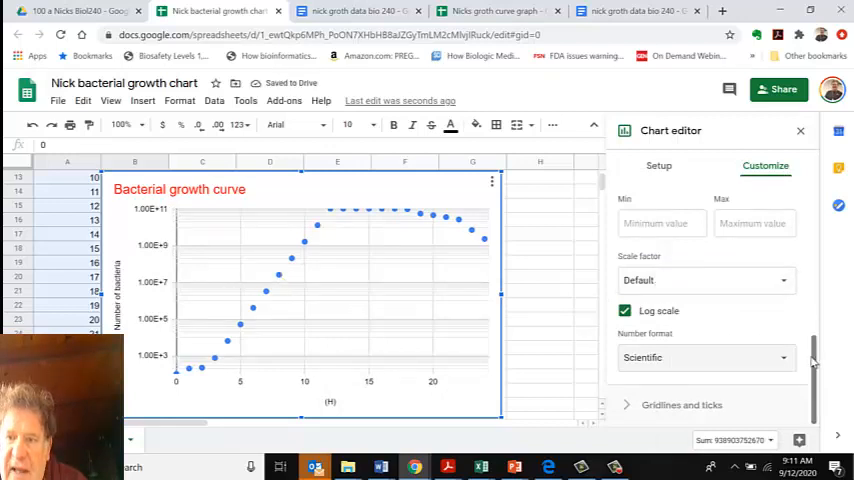
scroll(up, 3)
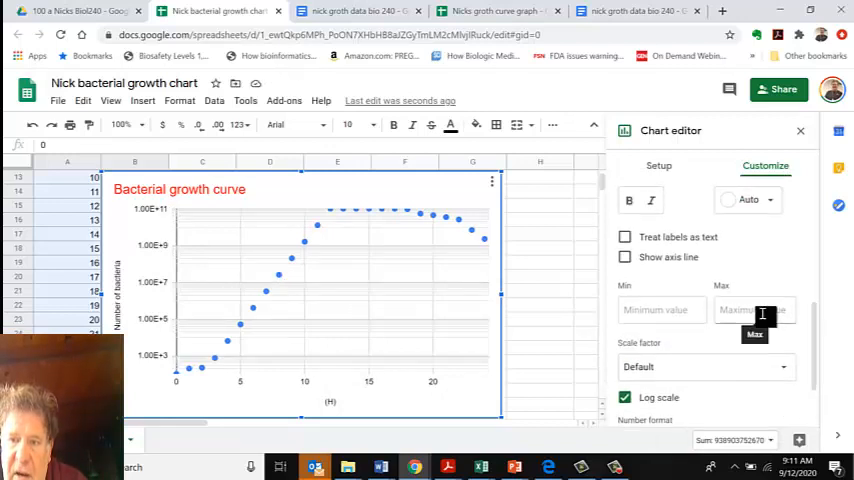
Enter a maximum of 1 followed by many zeros for the vertical axis
click(752, 310)
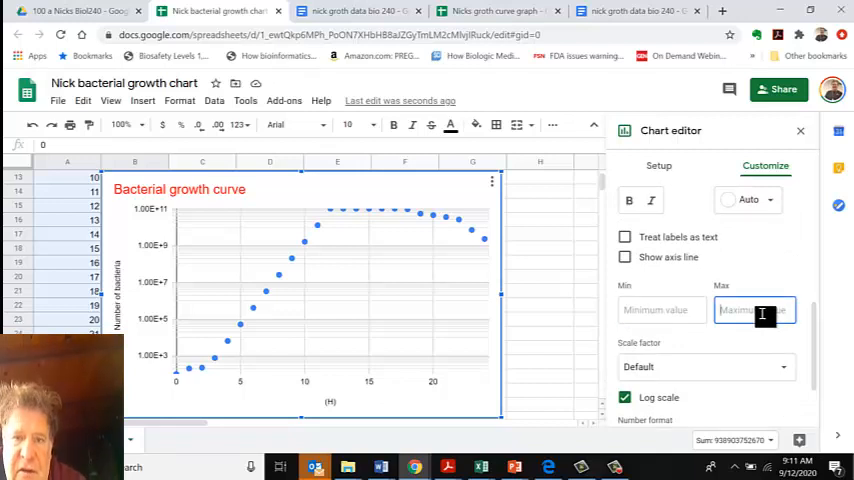
text(1)
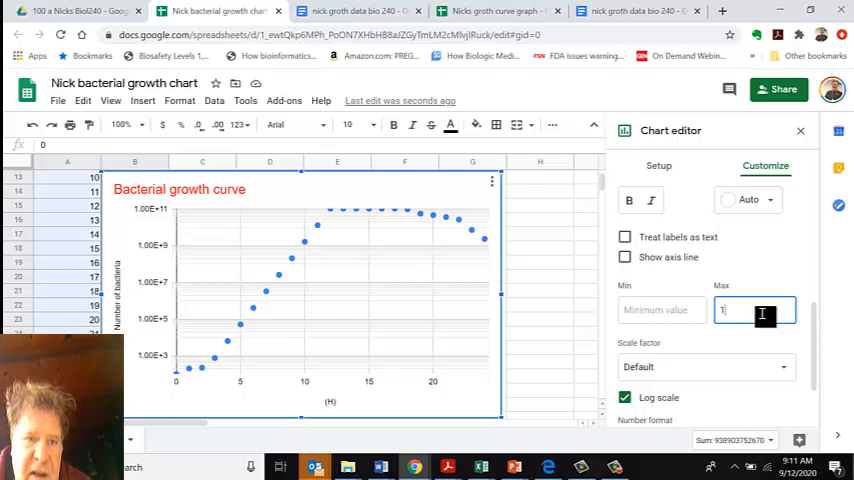
text(0000000000000)
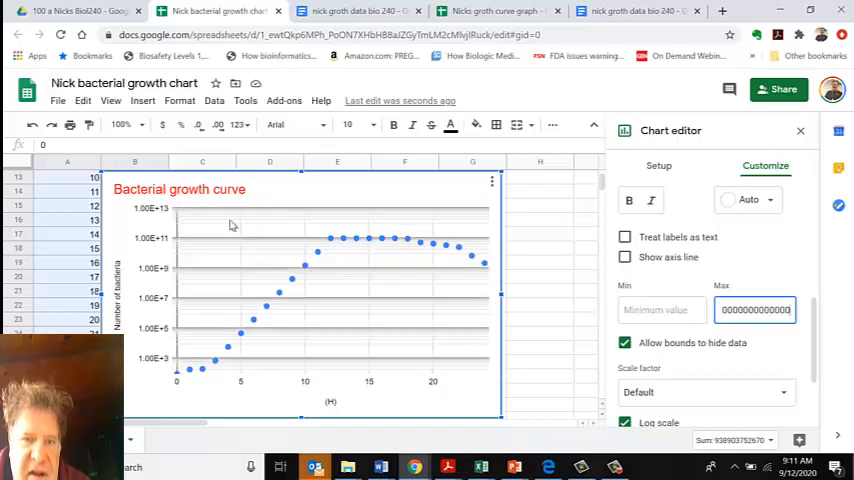
mouse_move(176, 220)
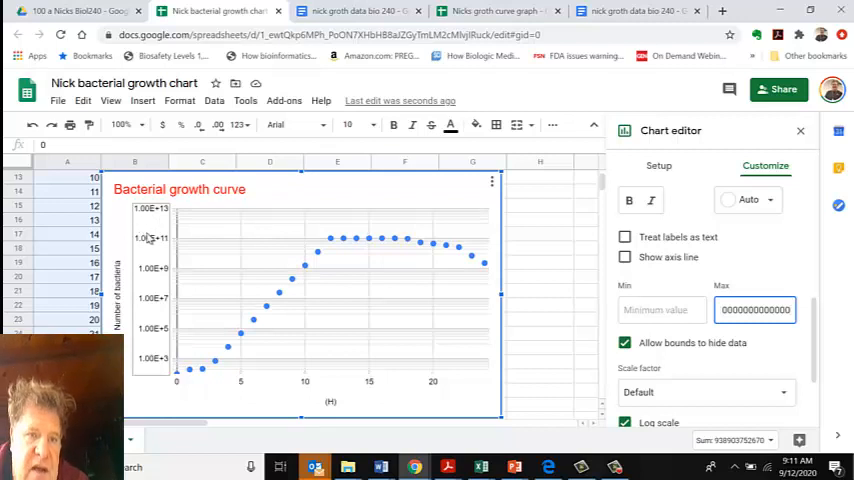
mouse_move(376, 314)
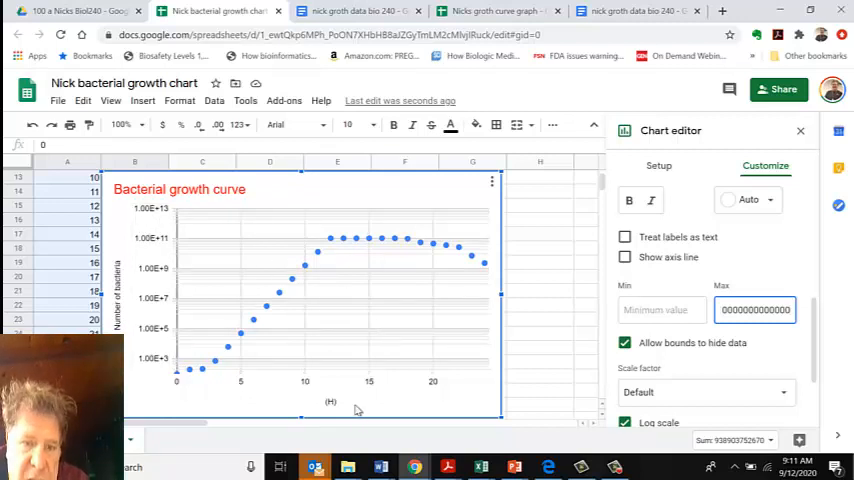
mouse_move(336, 280)
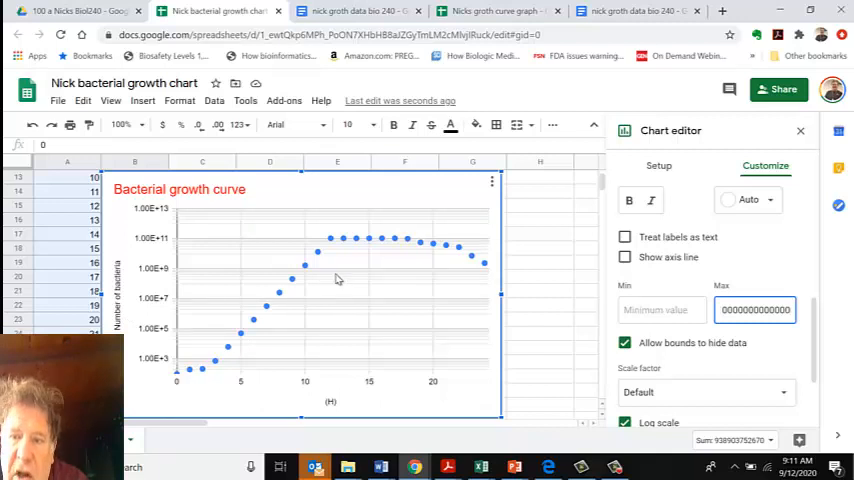
mouse_move(392, 290)
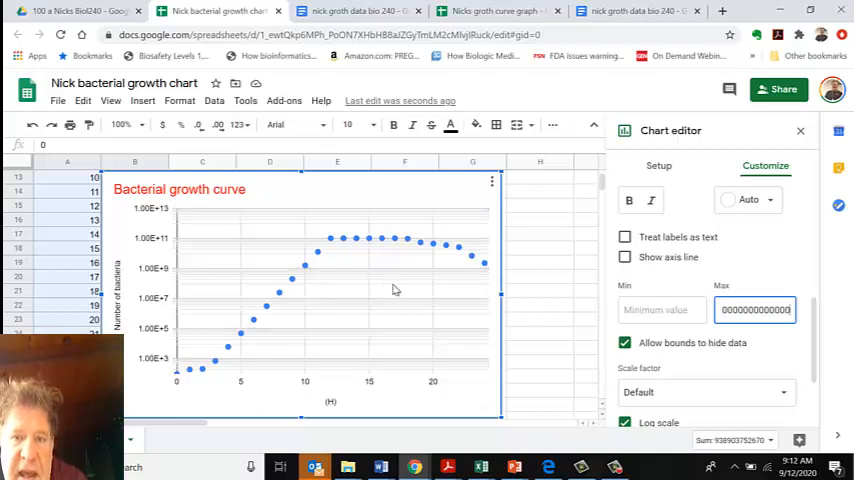
mouse_move(336, 290)
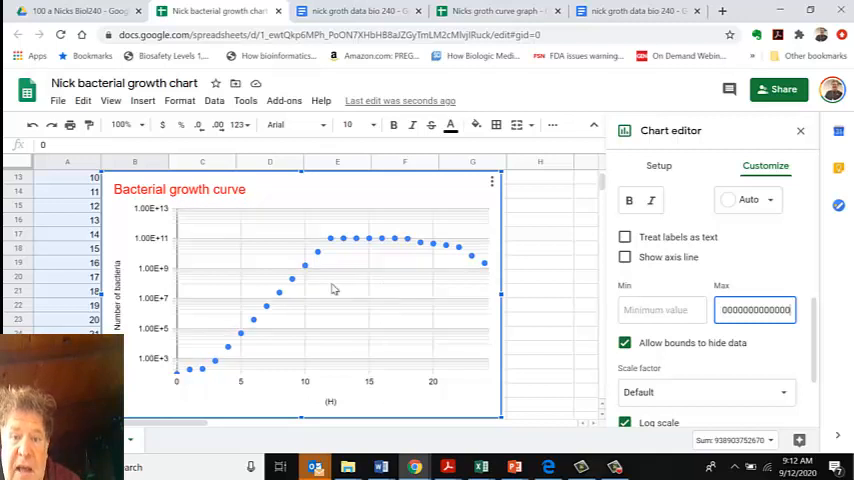
mouse_move(322, 284)
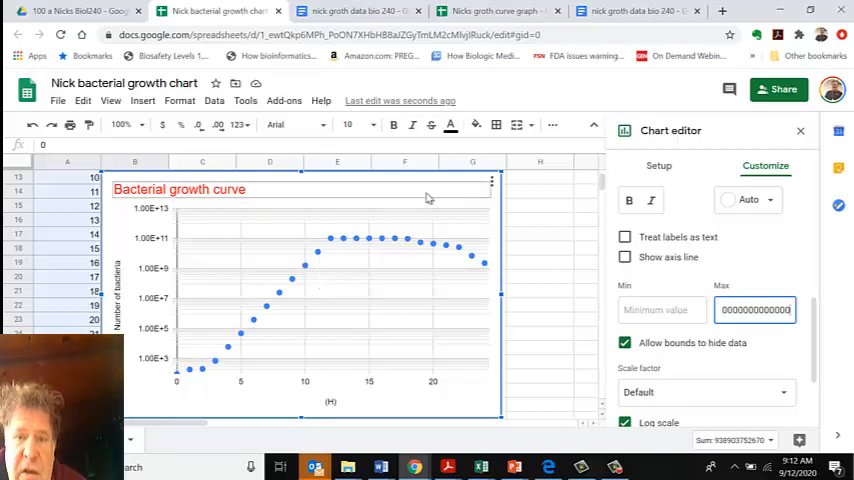
mouse_move(448, 204)
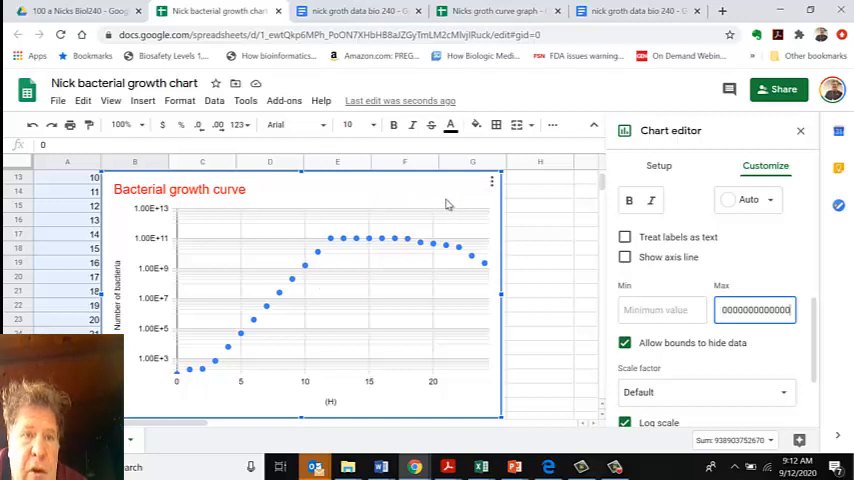
Copy the Bacterial growth curve chart from its three-dot options menu
click(492, 184)
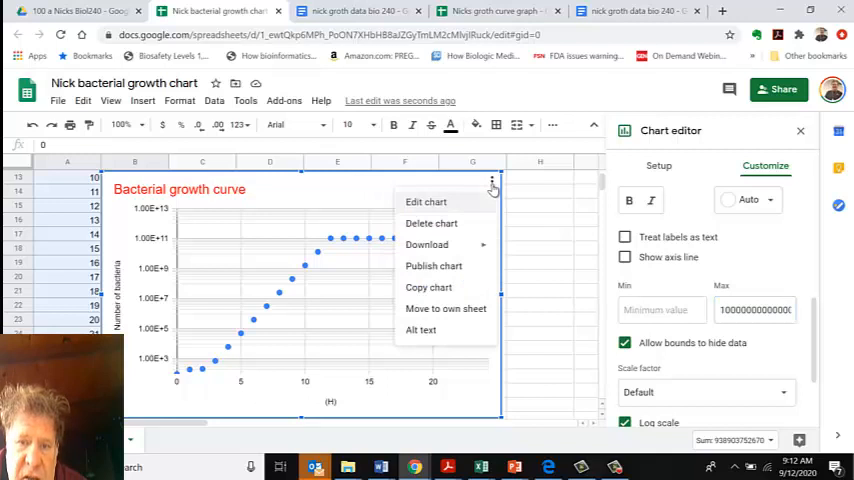
mouse_move(444, 288)
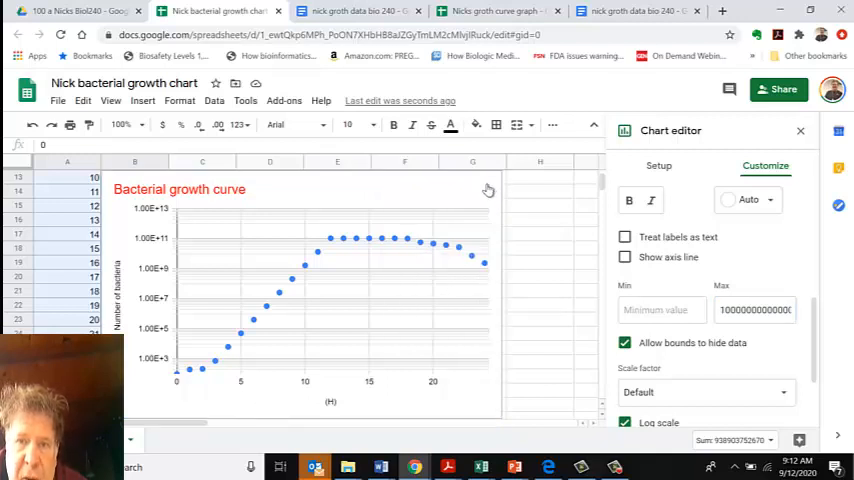
click(488, 190)
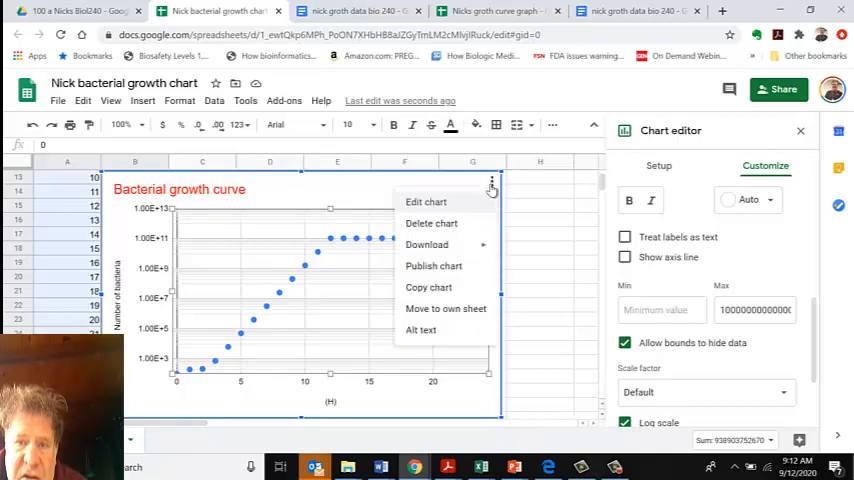
mouse_move(436, 288)
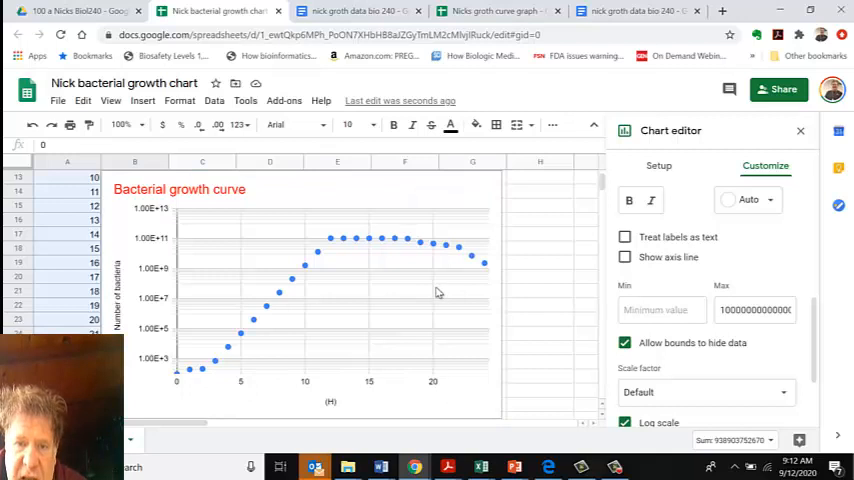
click(356, 12)
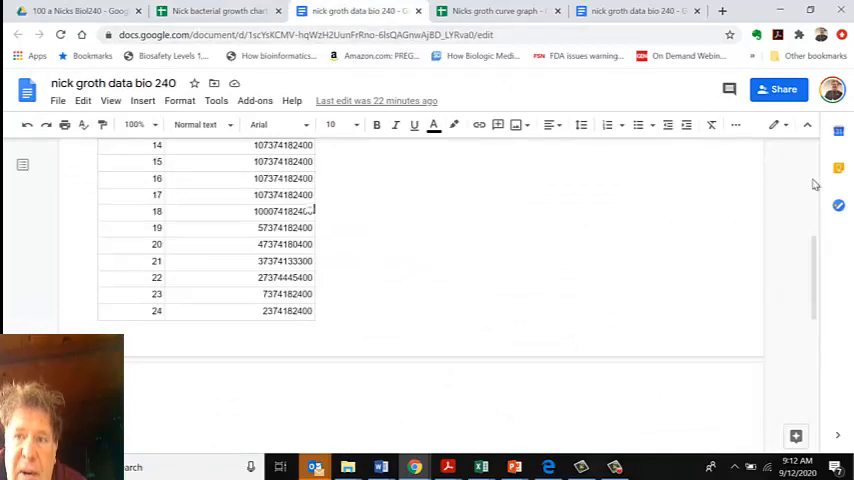
Paste the chart unlinked below the data table via Edit > Paste
scroll(up, 3)
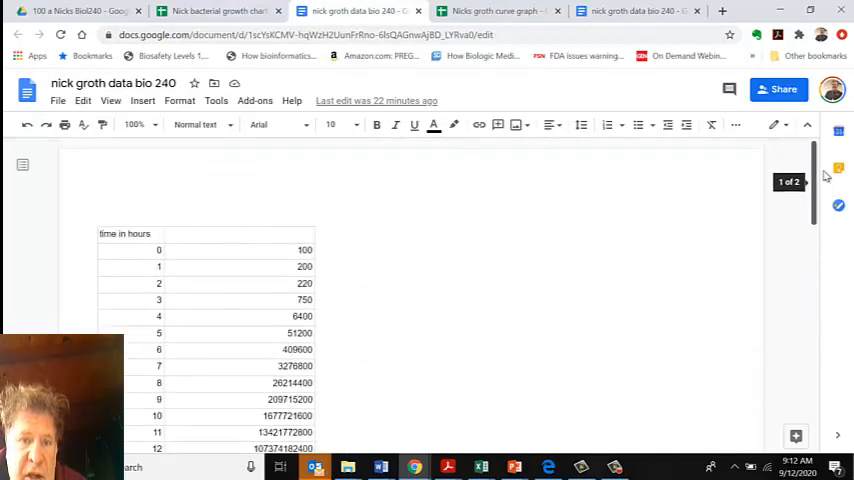
scroll(down, 3)
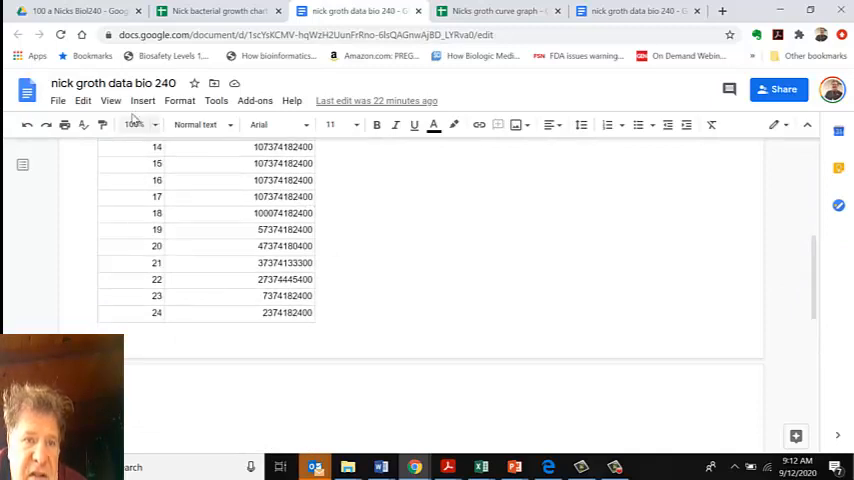
click(84, 100)
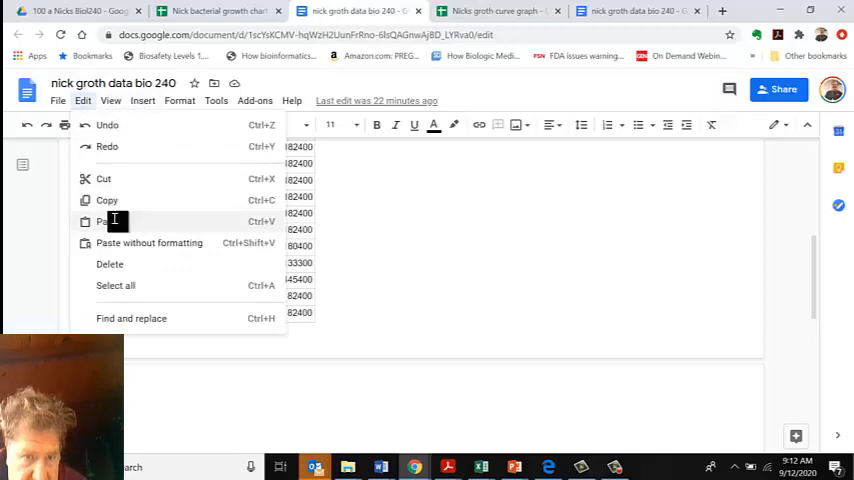
click(104, 220)
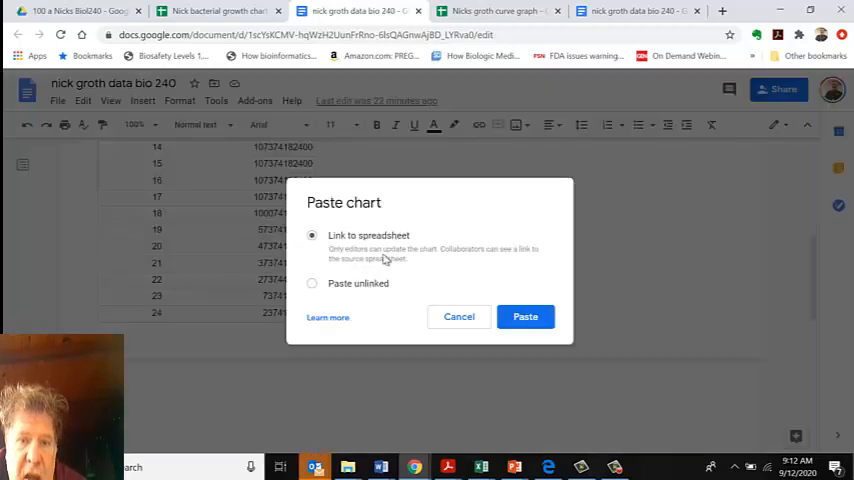
mouse_move(356, 284)
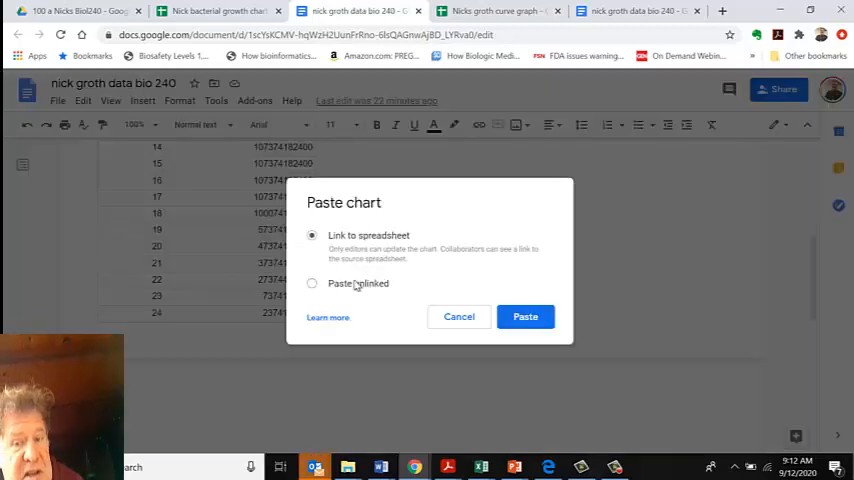
click(312, 284)
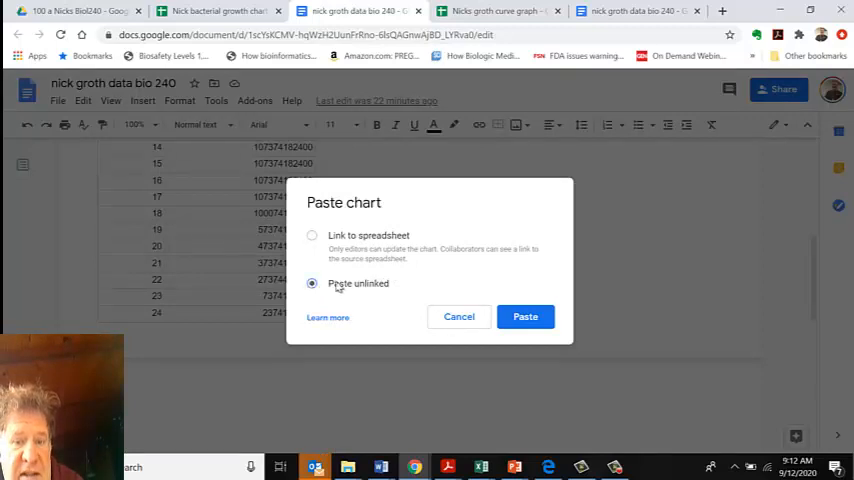
mouse_move(444, 264)
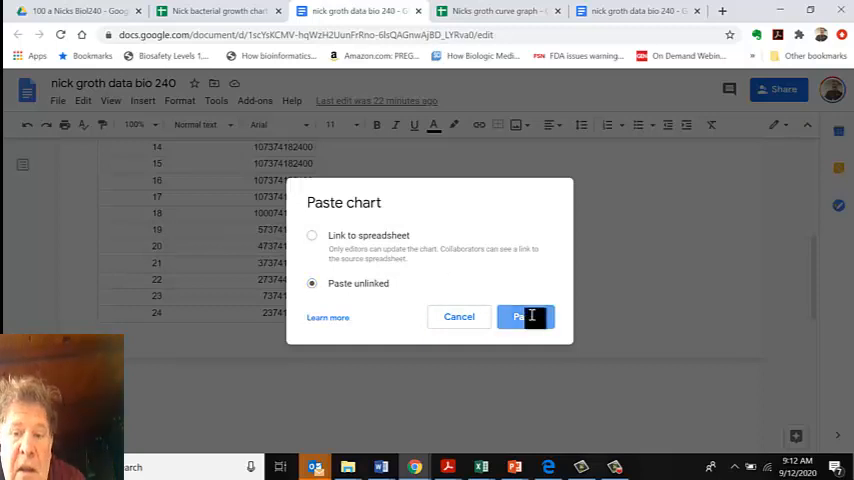
click(524, 316)
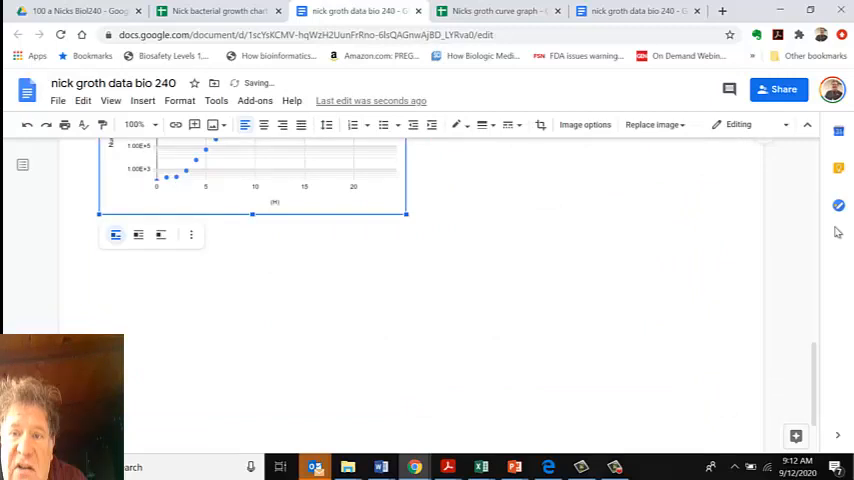
Set the pasted chart to Wrap text and drag it beside the hours-and-counts table
scroll(down, 3)
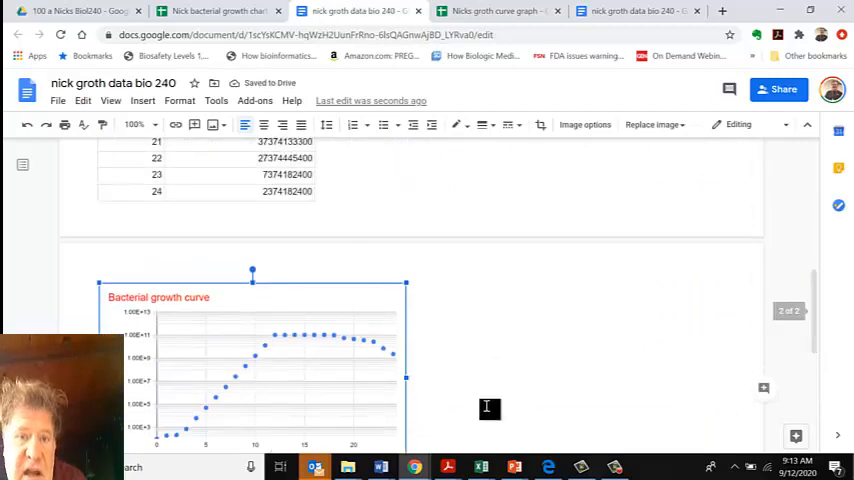
right_click(250, 350)
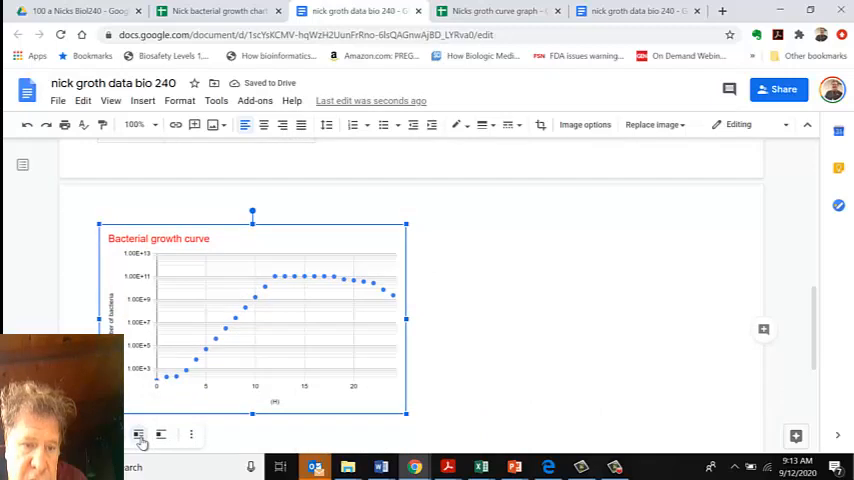
scroll(up, 3)
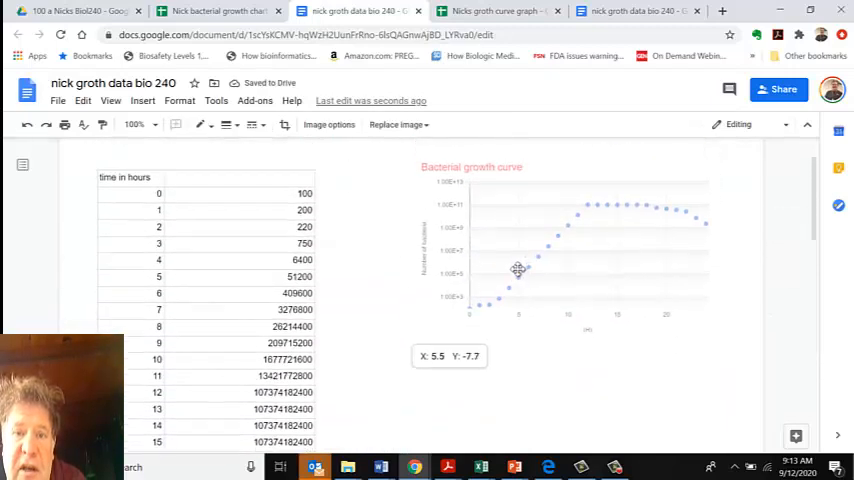
click(518, 270)
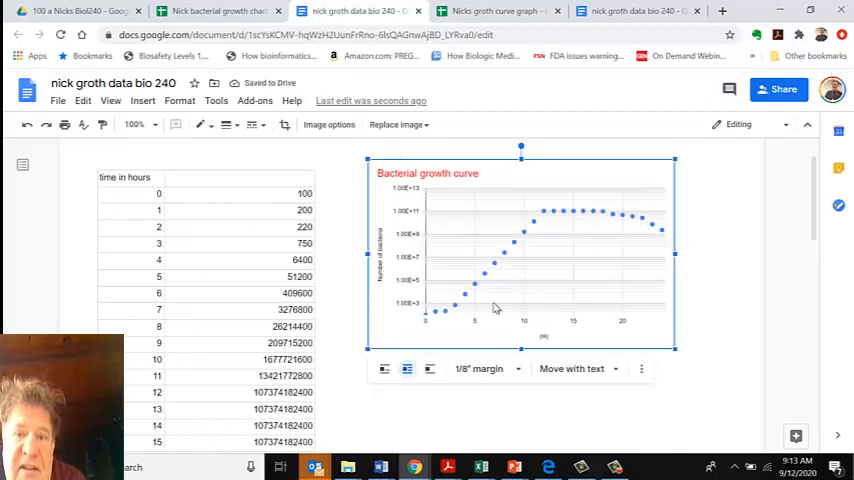
mouse_move(624, 344)
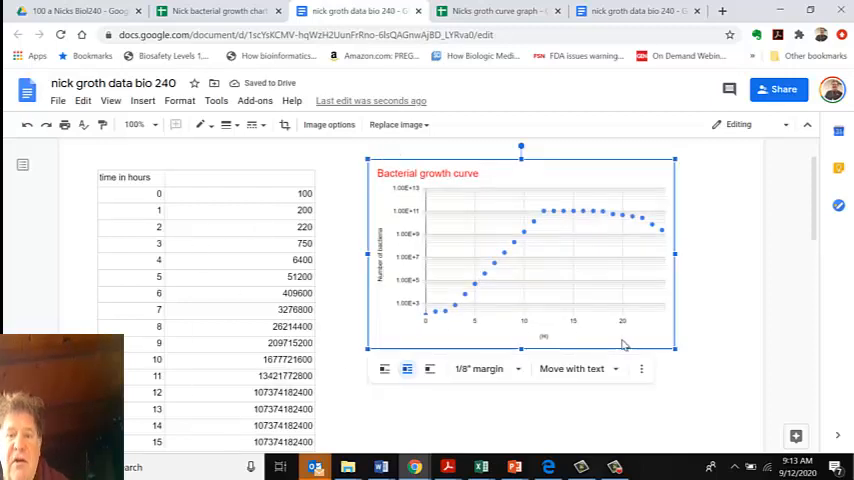